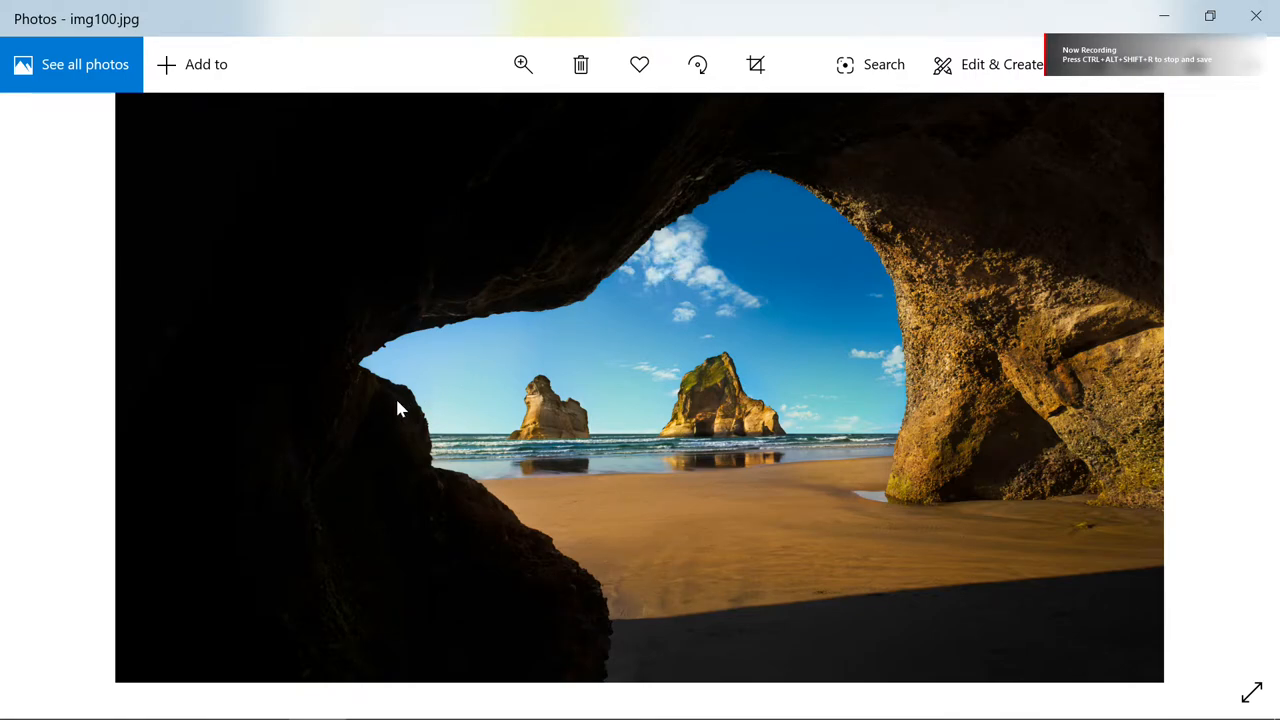
{"action": "mouse_move", "coordinate": [528, 465]}
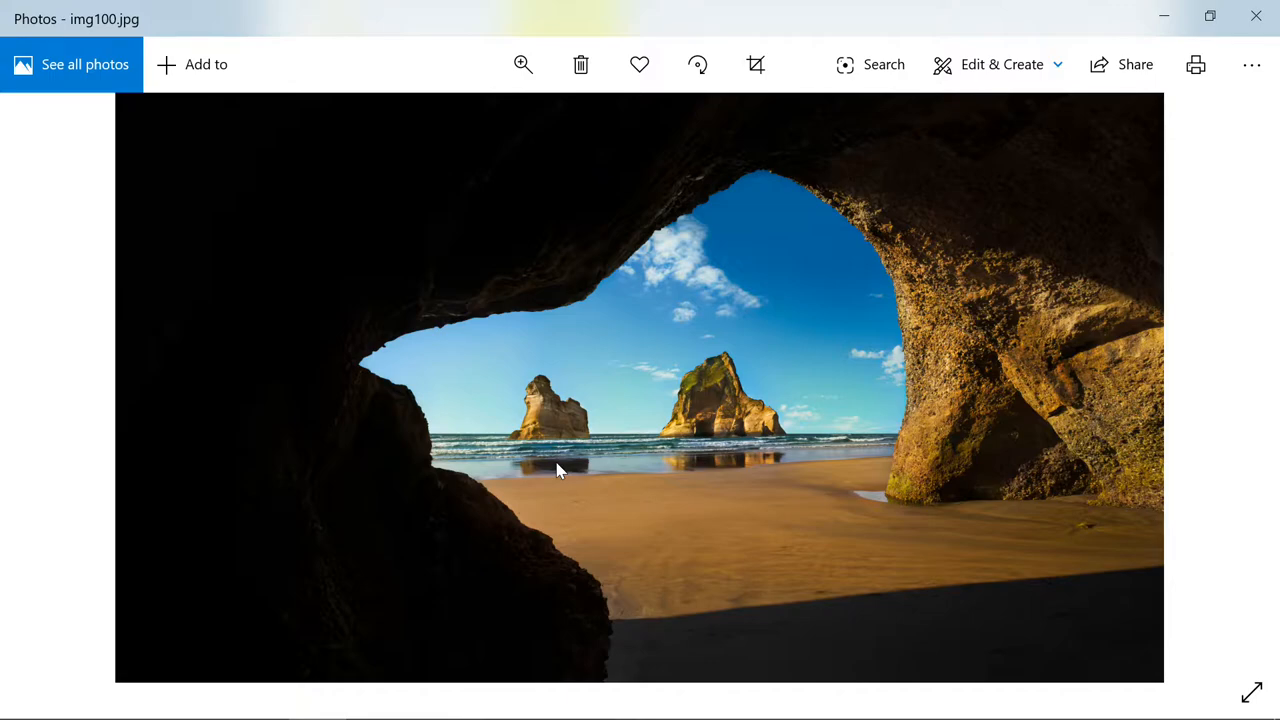
{"action": "mouse_move", "coordinate": [358, 500]}
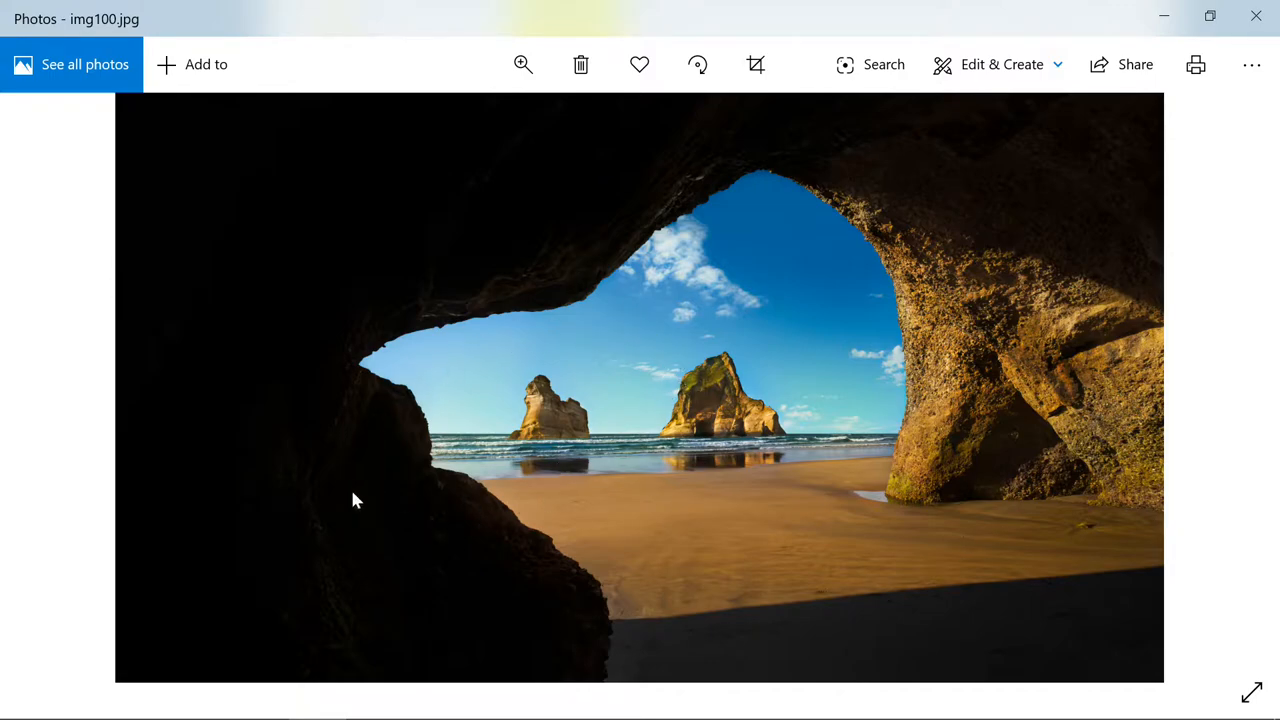
{"action": "mouse_move", "coordinate": [432, 480]}
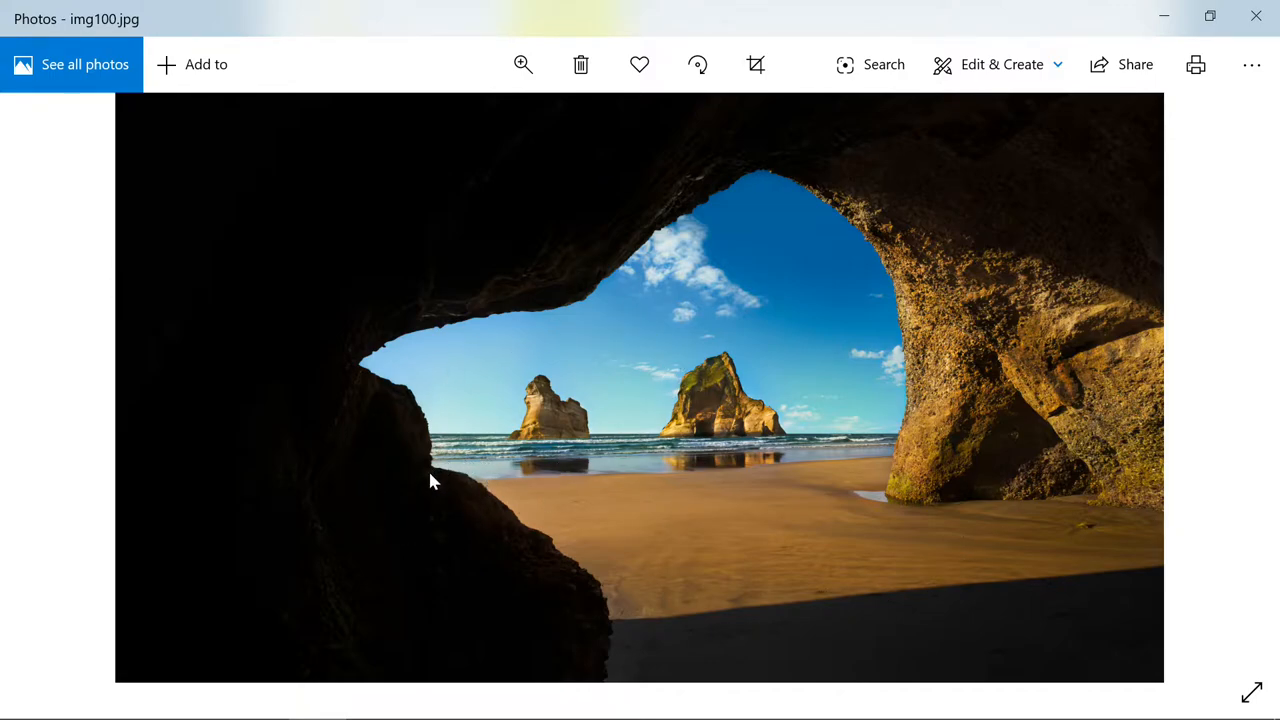
{"action": "mouse_move", "coordinate": [728, 282]}
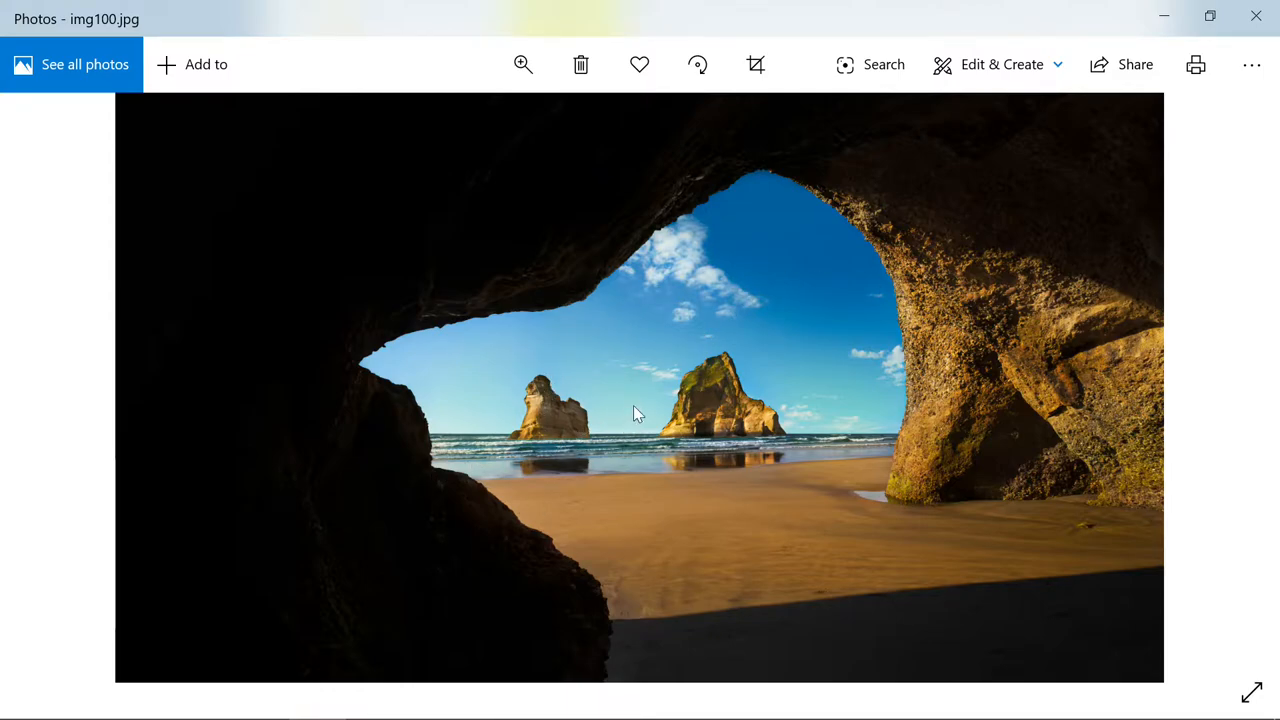
{"action": "mouse_move", "coordinate": [658, 356]}
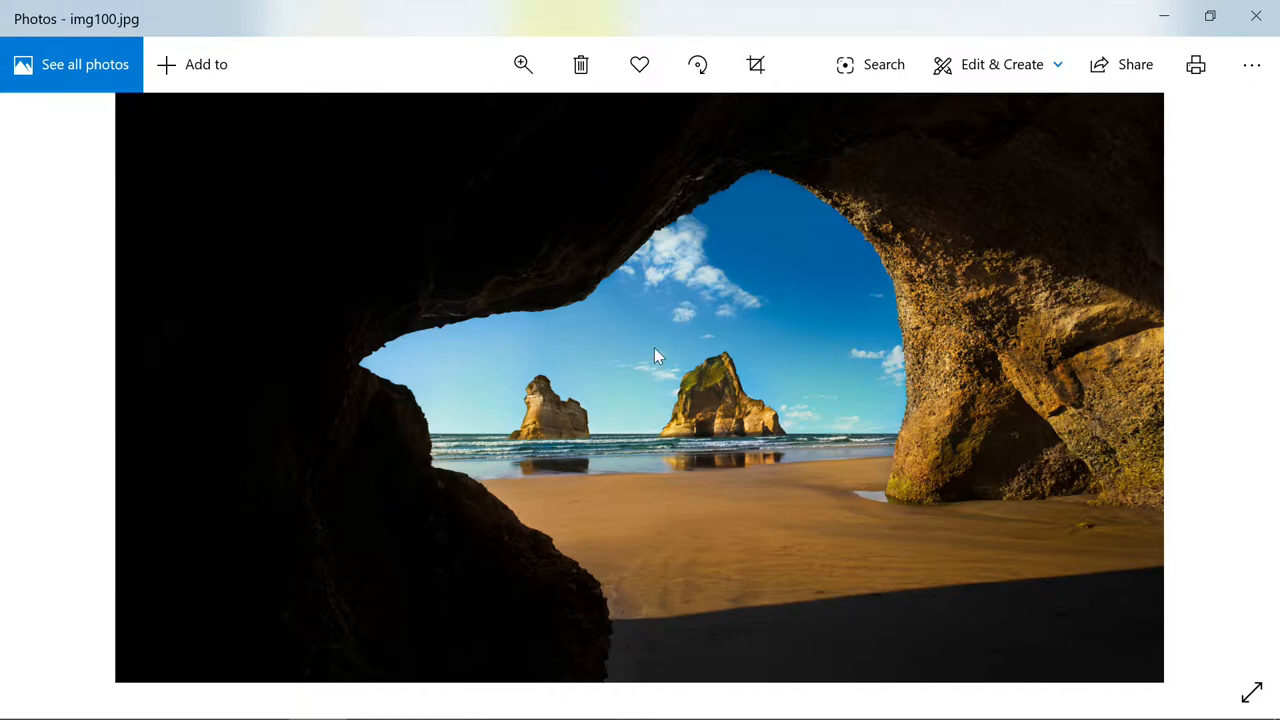
{"action": "mouse_move", "coordinate": [780, 268]}
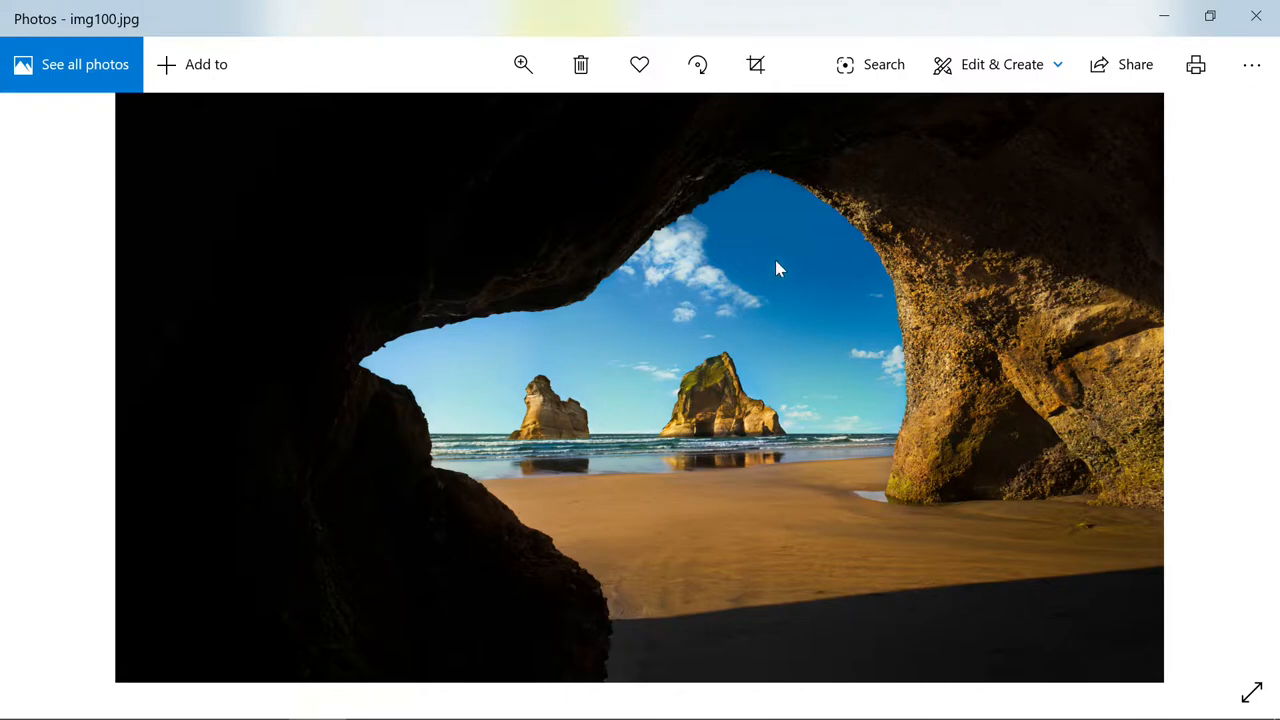
{"action": "mouse_move", "coordinate": [1164, 16]}
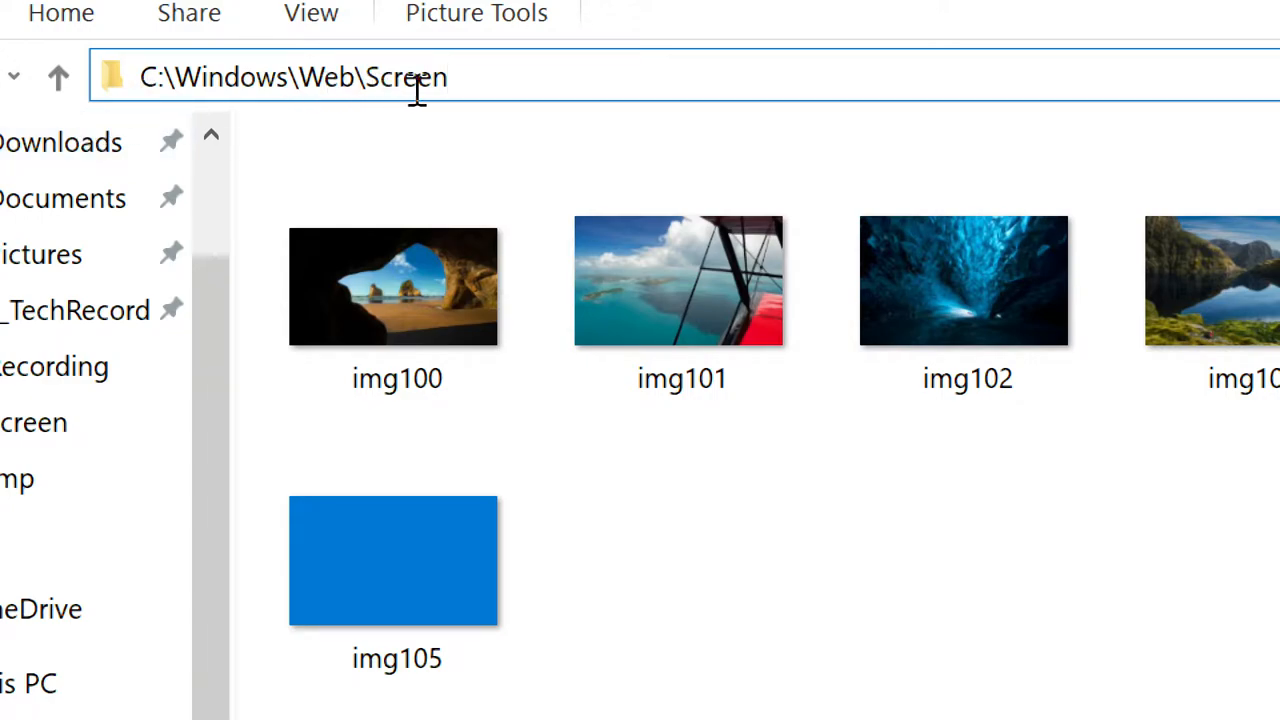
- Attempt to delete img100 with administrator permission, which is still denied and requires Everyone
{"action": "left_click", "coordinate": [393, 287]}
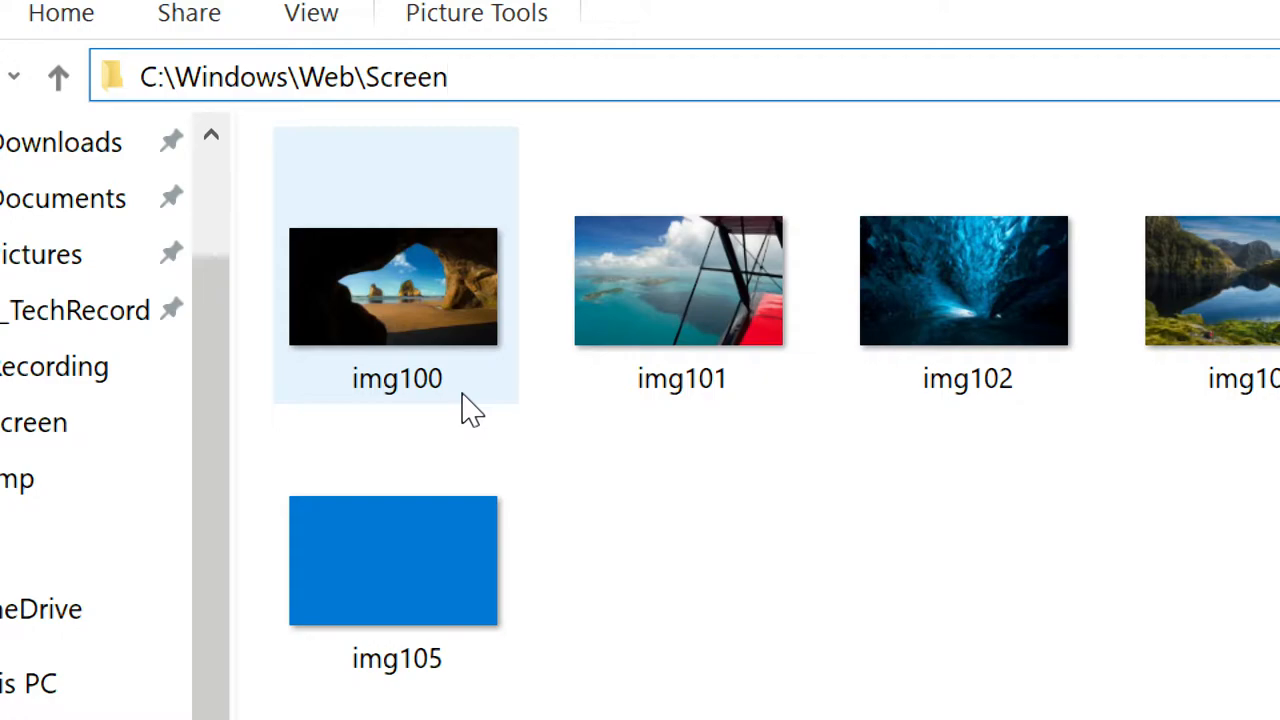
{"action": "left_click", "coordinate": [290, 77]}
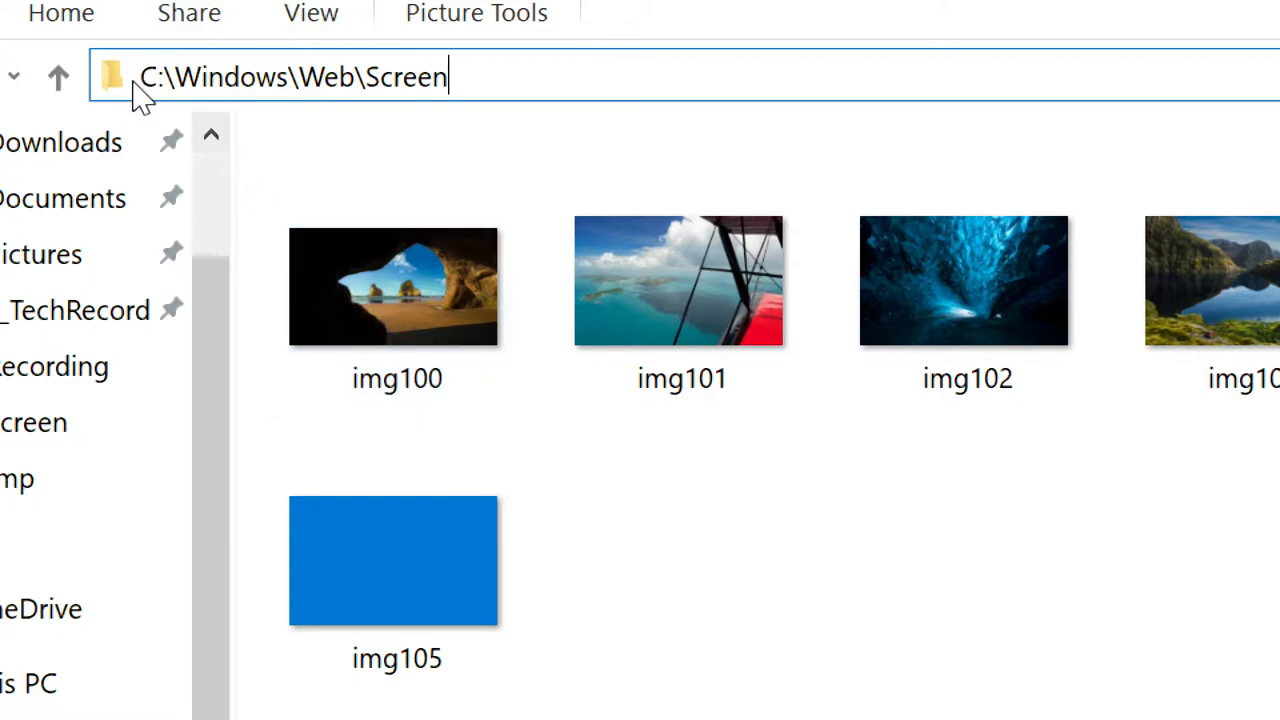
{"action": "mouse_move", "coordinate": [155, 115]}
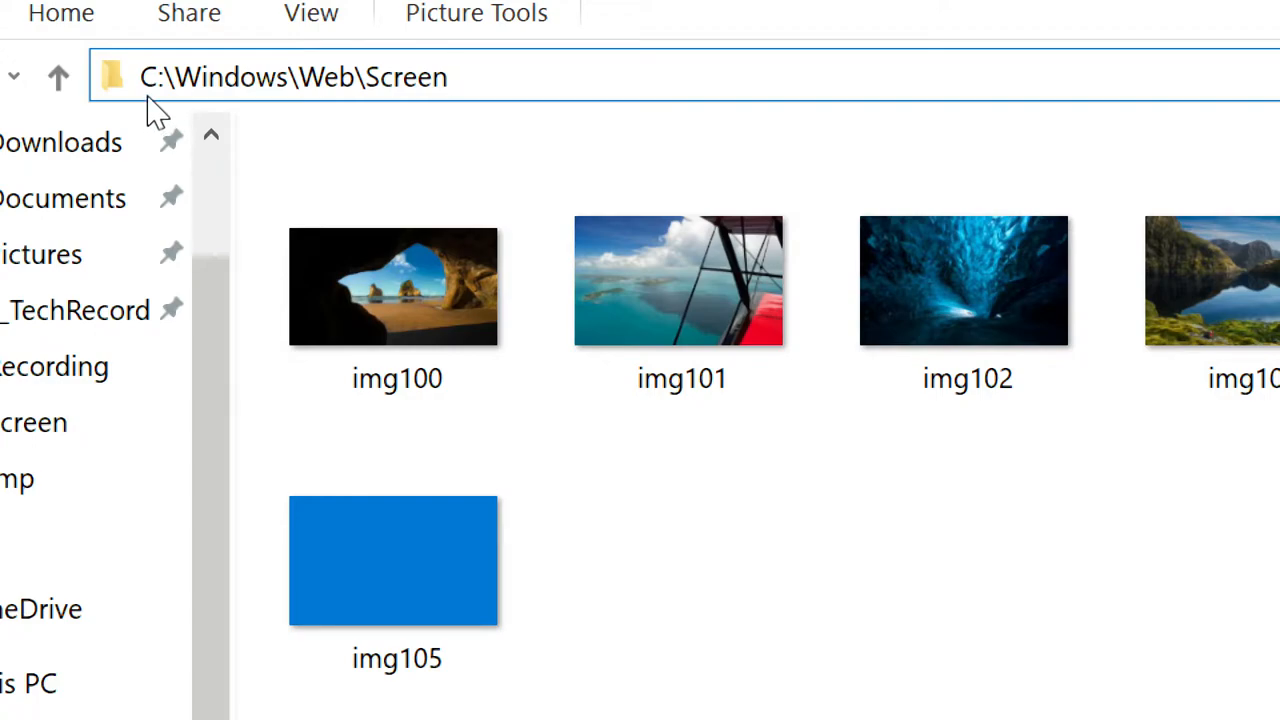
{"action": "left_click", "coordinate": [393, 286]}
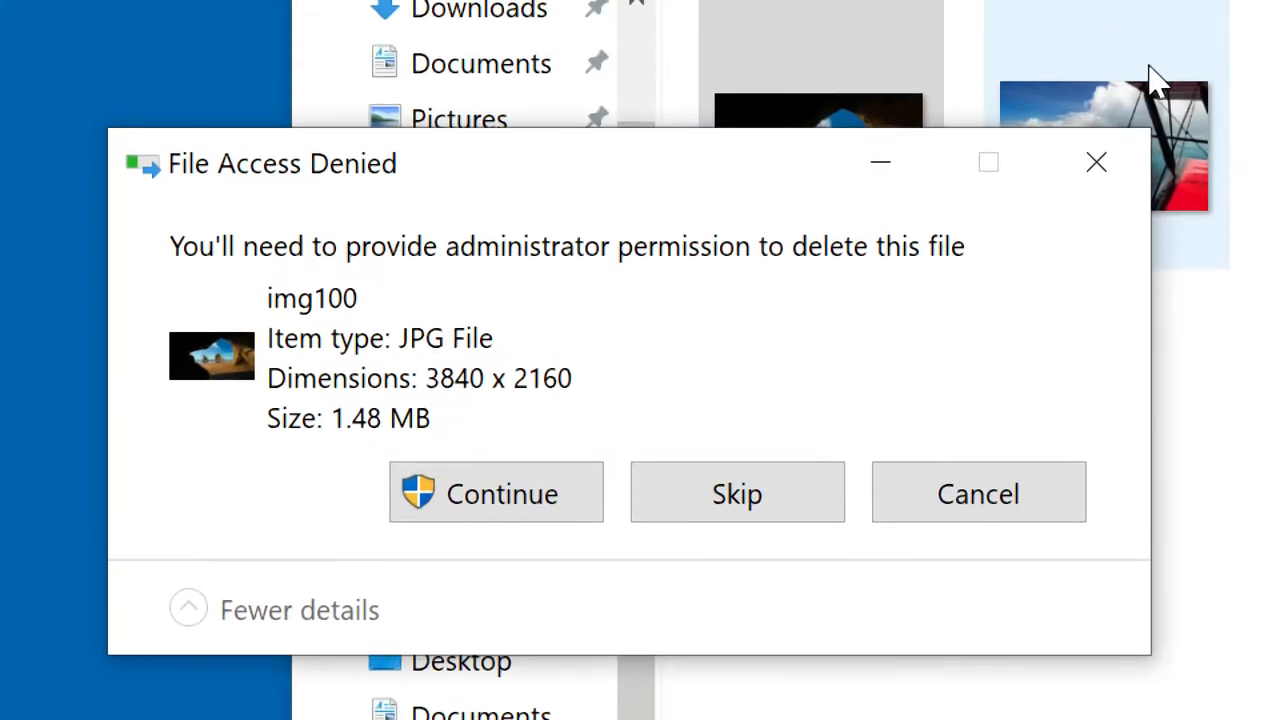
{"action": "left_click", "coordinate": [496, 493]}
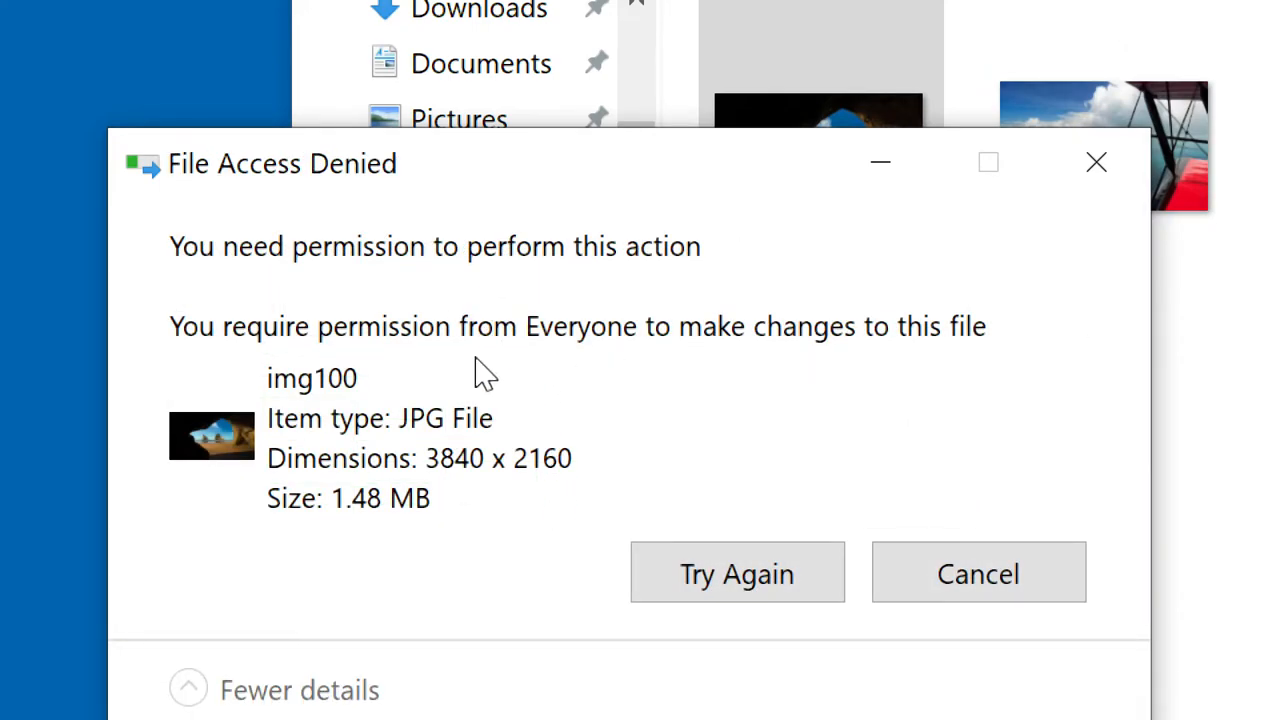
{"action": "mouse_move", "coordinate": [215, 205]}
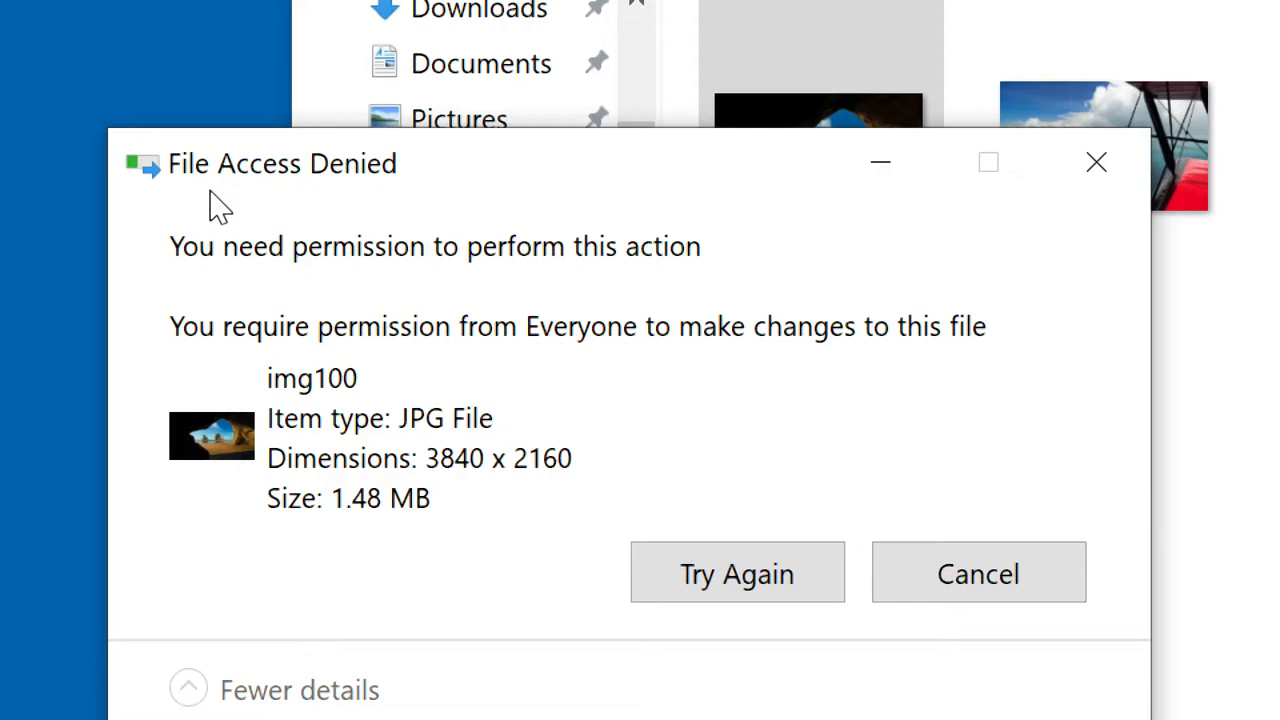
{"action": "mouse_move", "coordinate": [385, 195]}
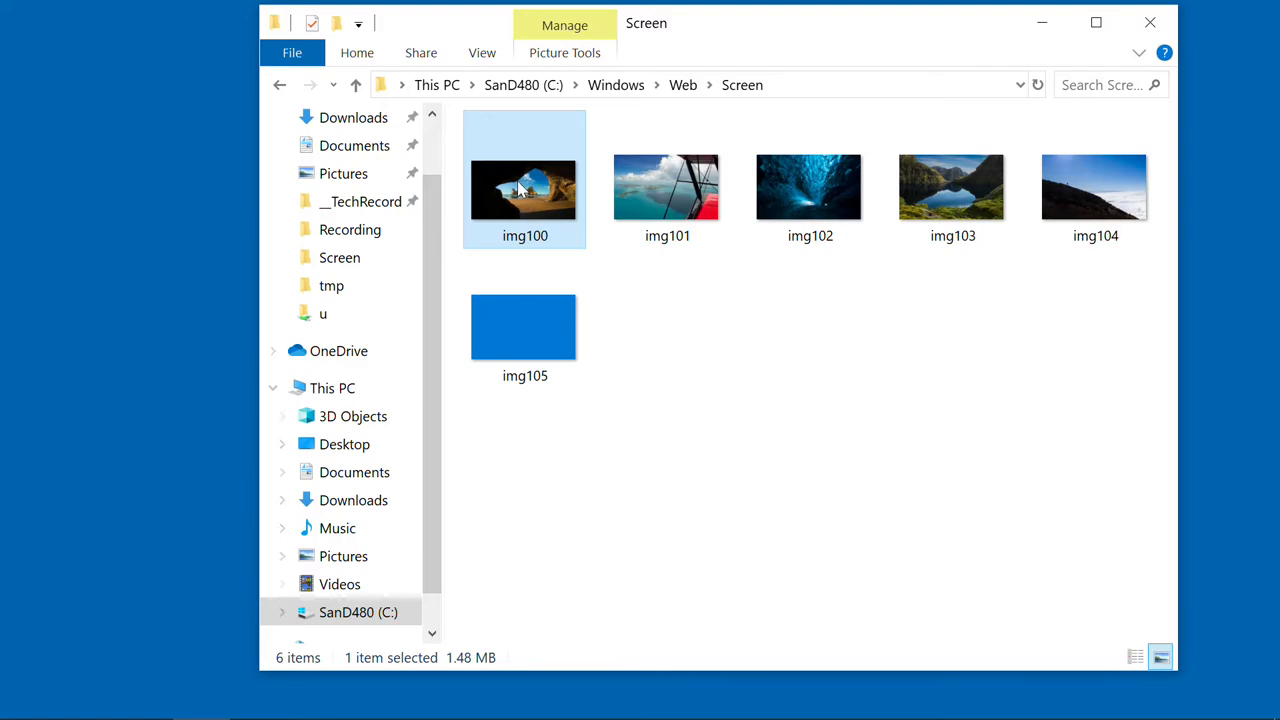
- Show img100's Properties on the Security tab listing SYSTEM and Administrators
{"action": "right_click", "coordinate": [523, 190]}
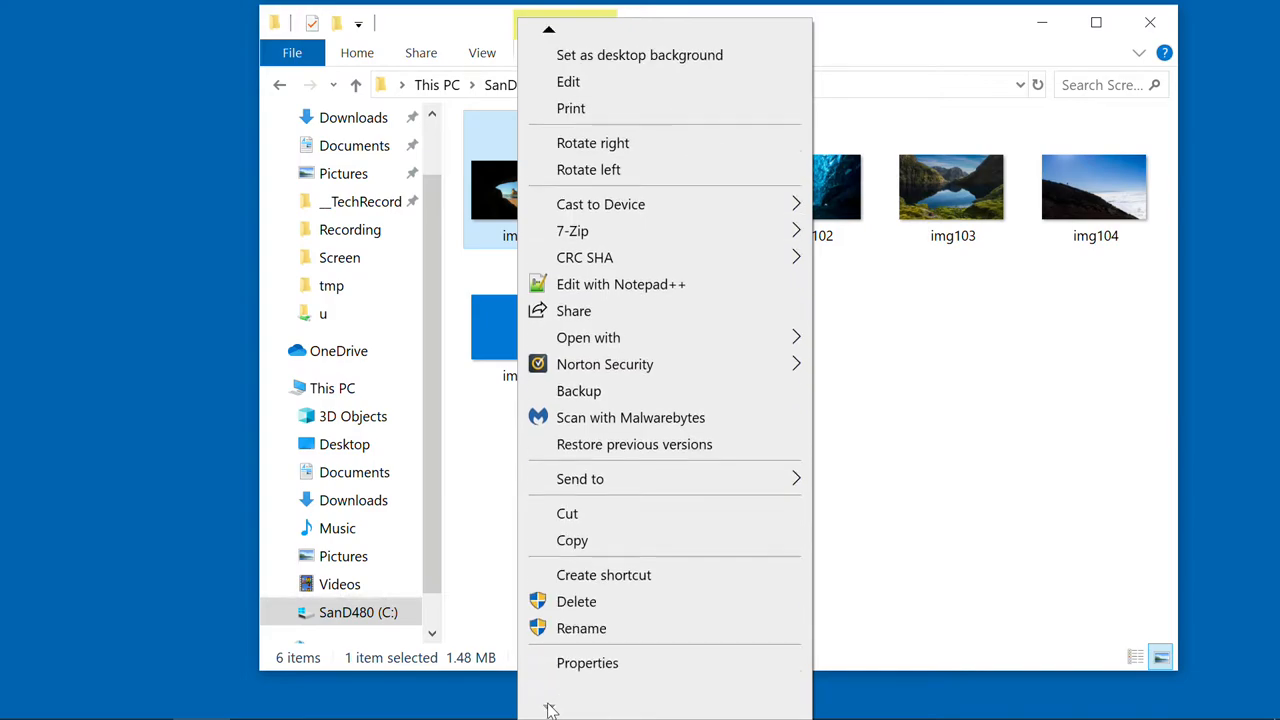
{"action": "left_click", "coordinate": [587, 662]}
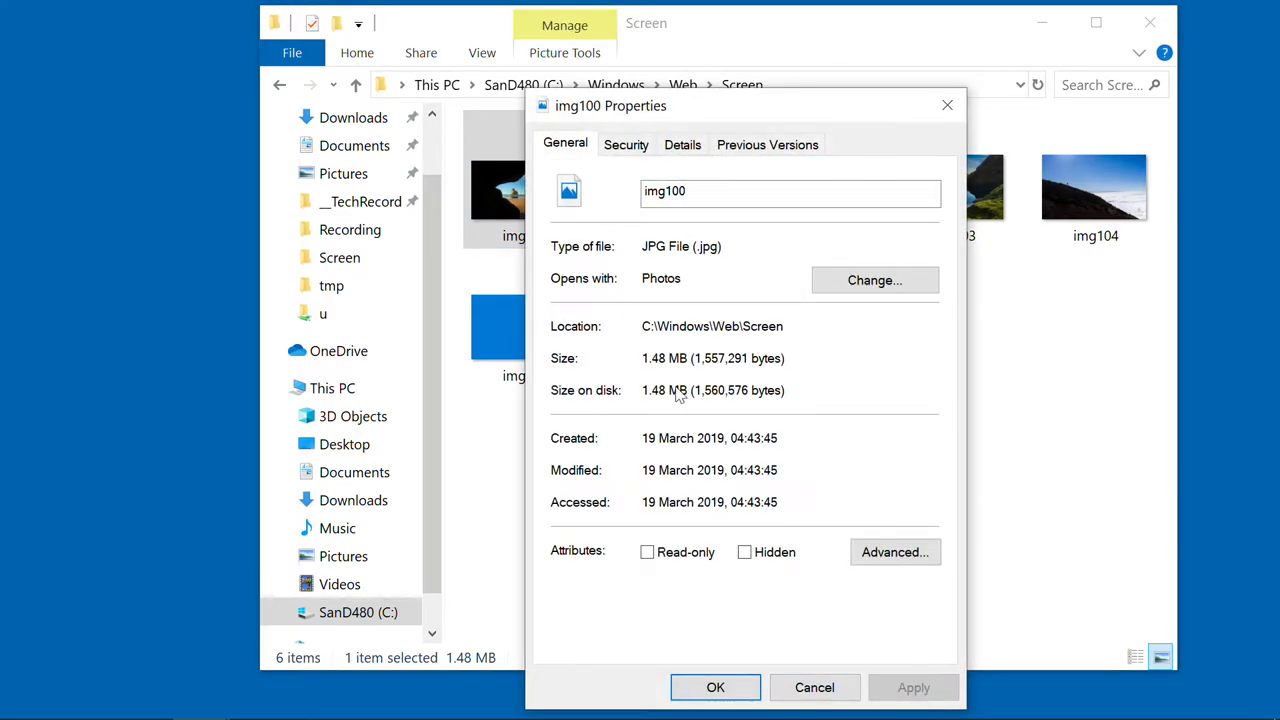
{"action": "left_click", "coordinate": [626, 144]}
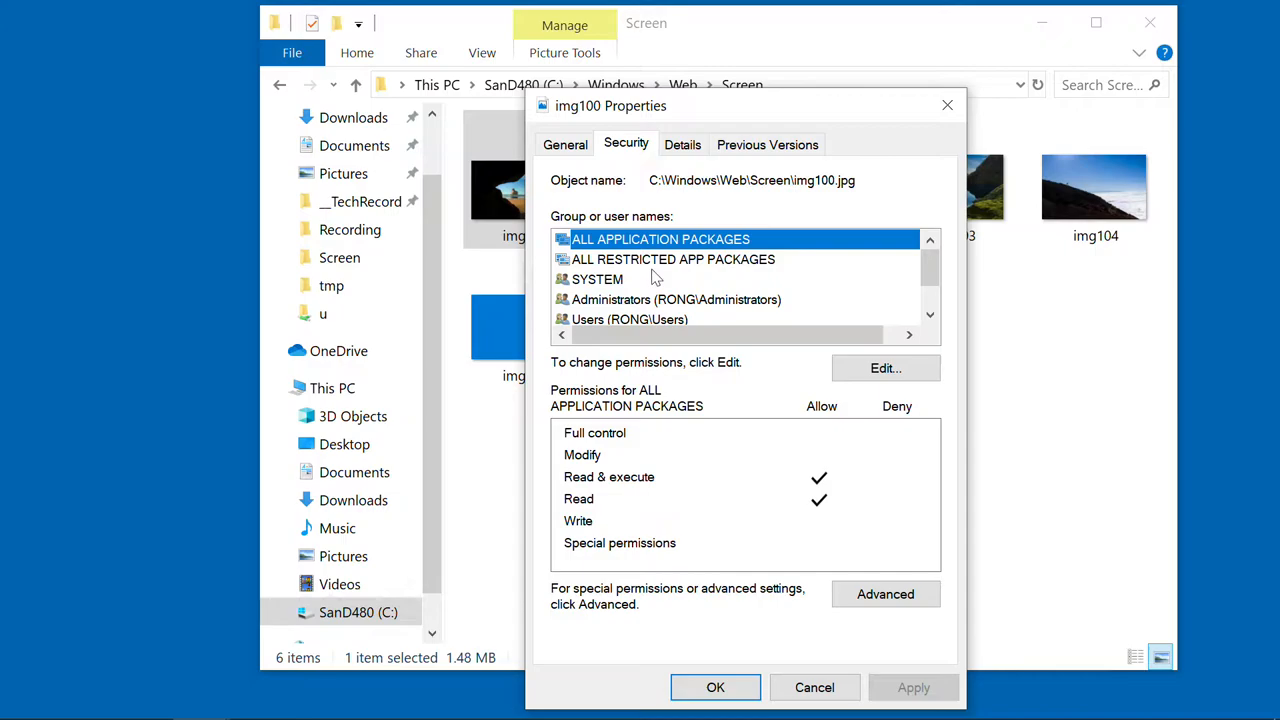
- Add the Everyone group to img100's permissions with Full control allowed, and save
{"action": "left_click", "coordinate": [885, 368]}
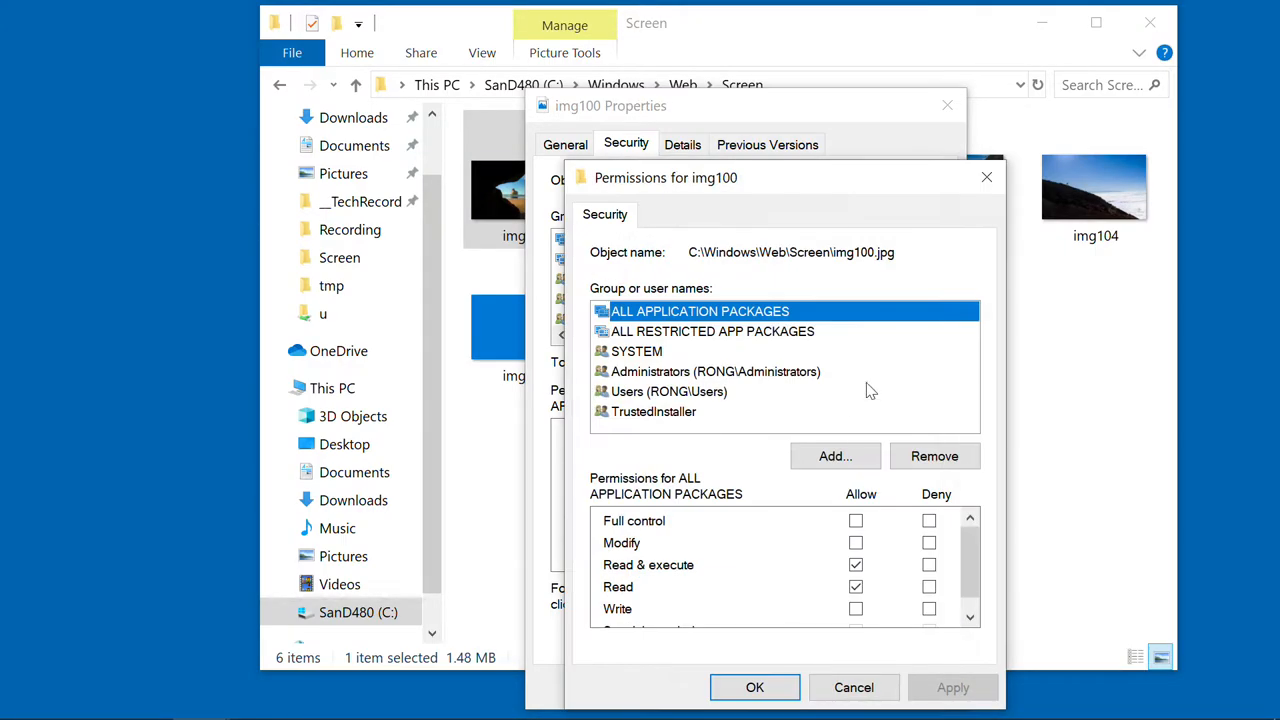
{"action": "left_click", "coordinate": [834, 456]}
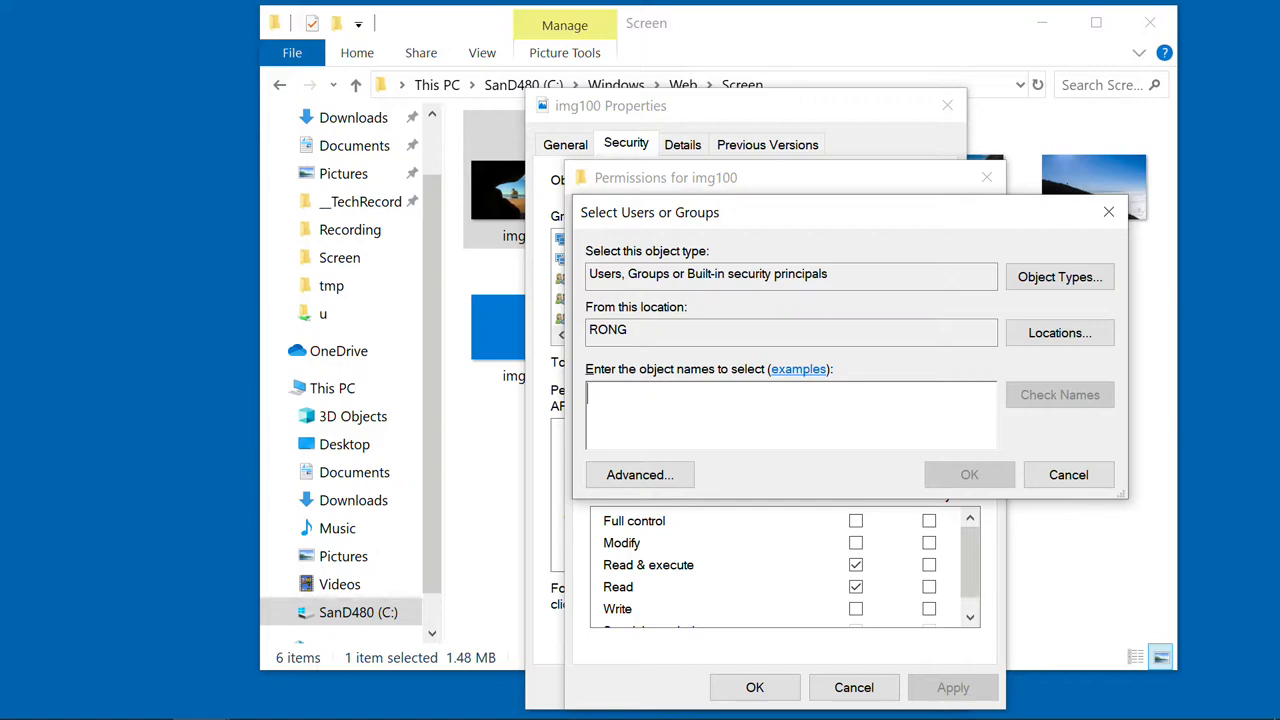
{"action": "type", "text": "every"}
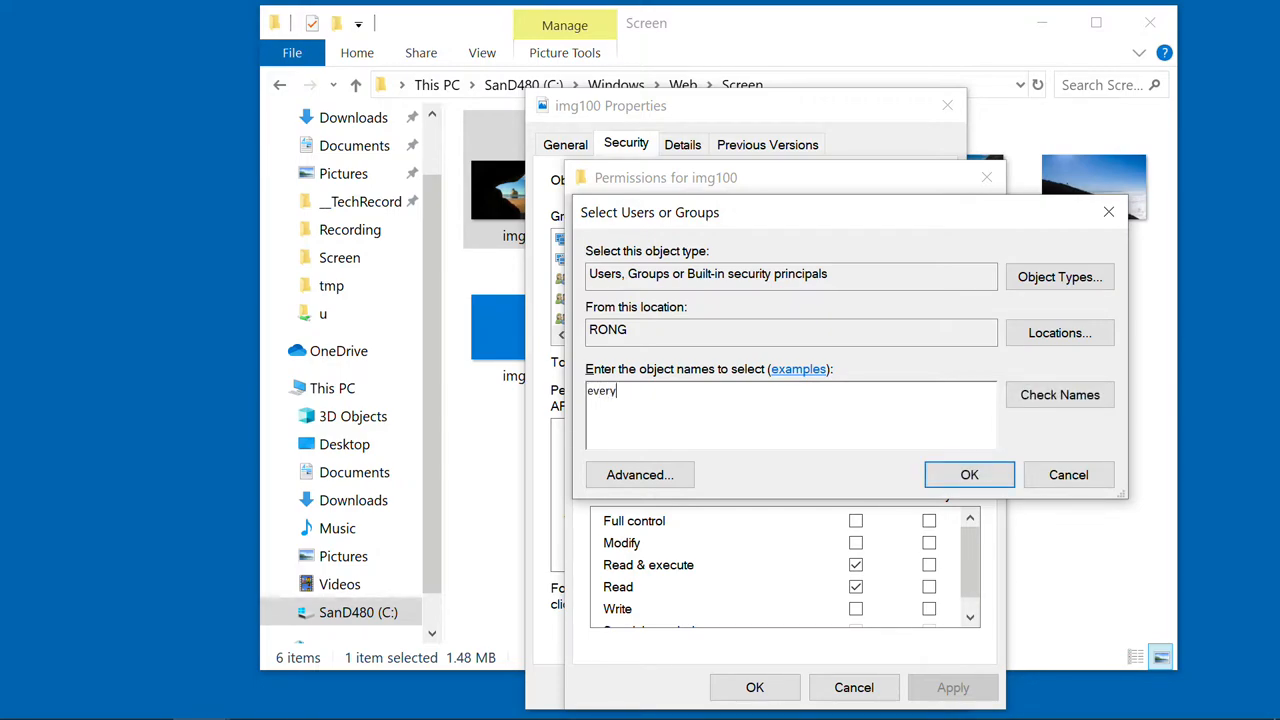
{"action": "left_click", "coordinate": [968, 474]}
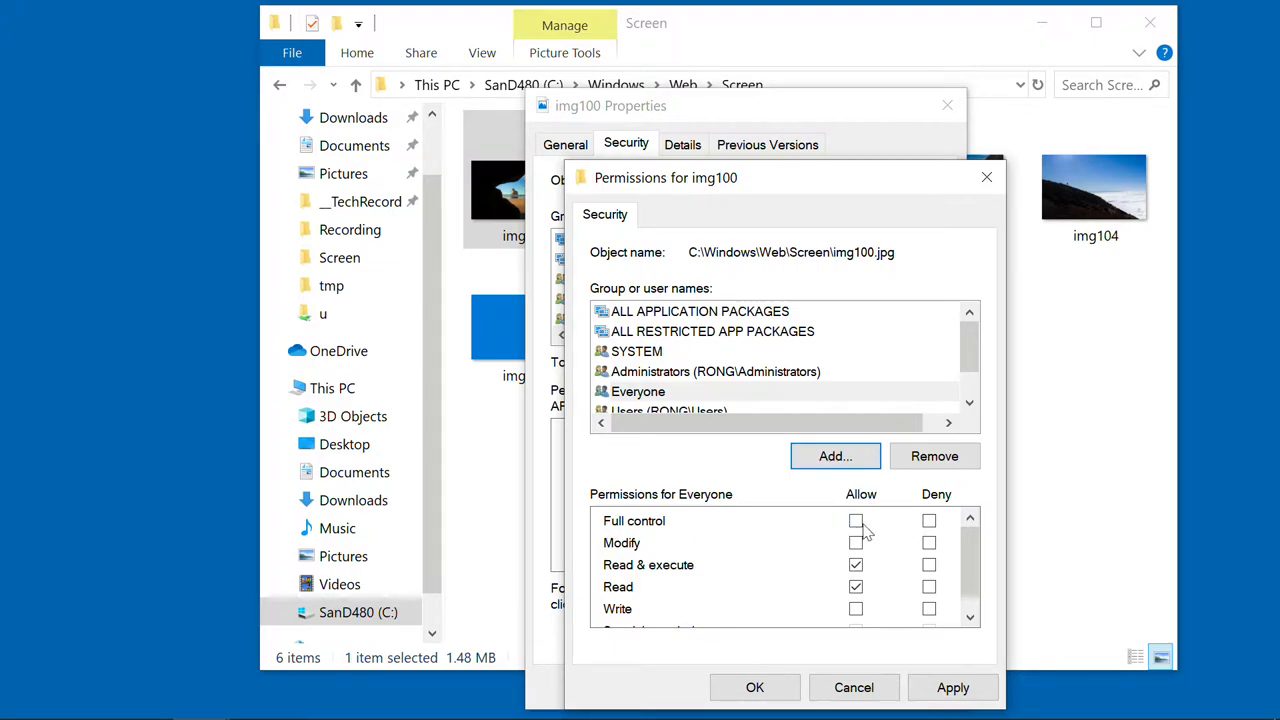
{"action": "left_click", "coordinate": [952, 687]}
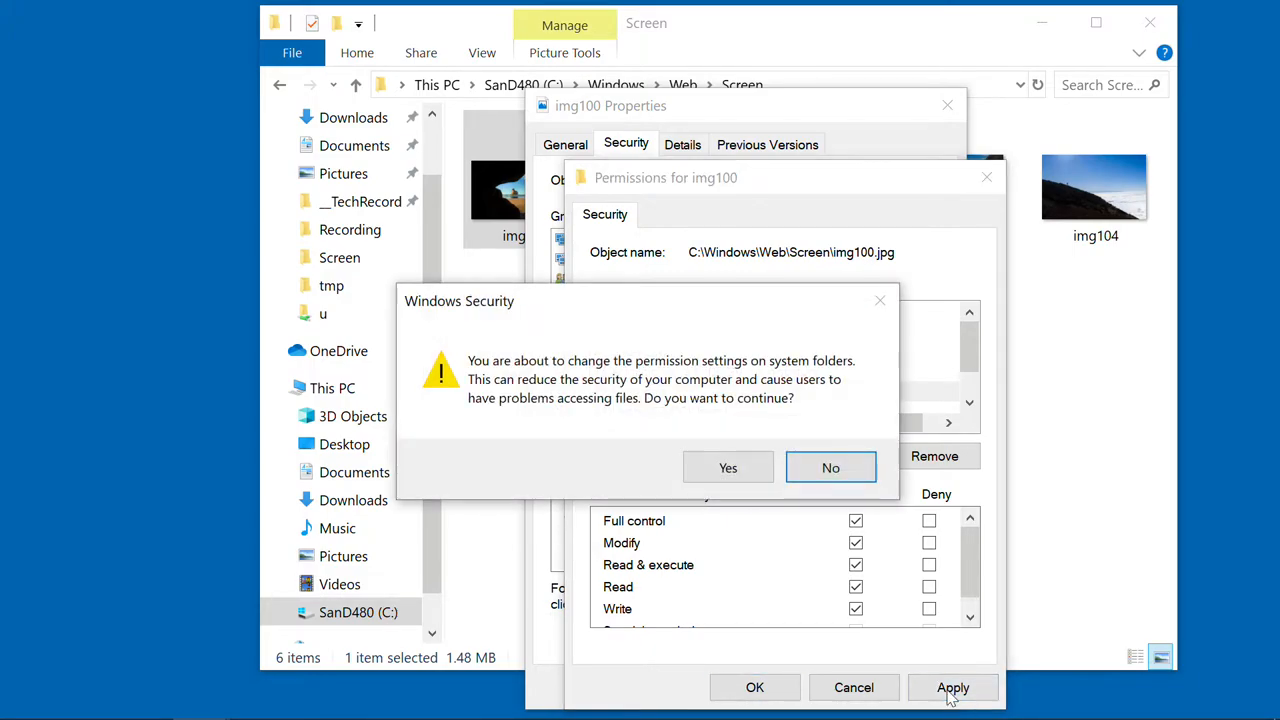
{"action": "left_click", "coordinate": [728, 467]}
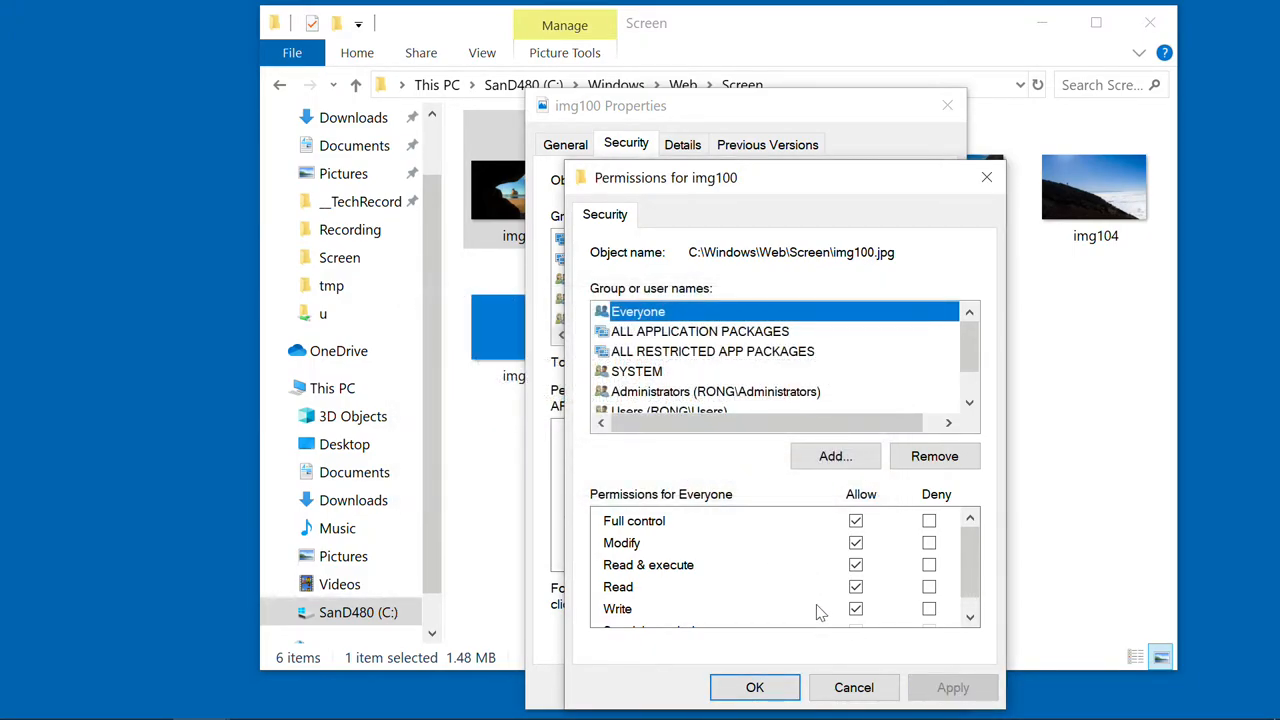
{"action": "left_click", "coordinate": [986, 177]}
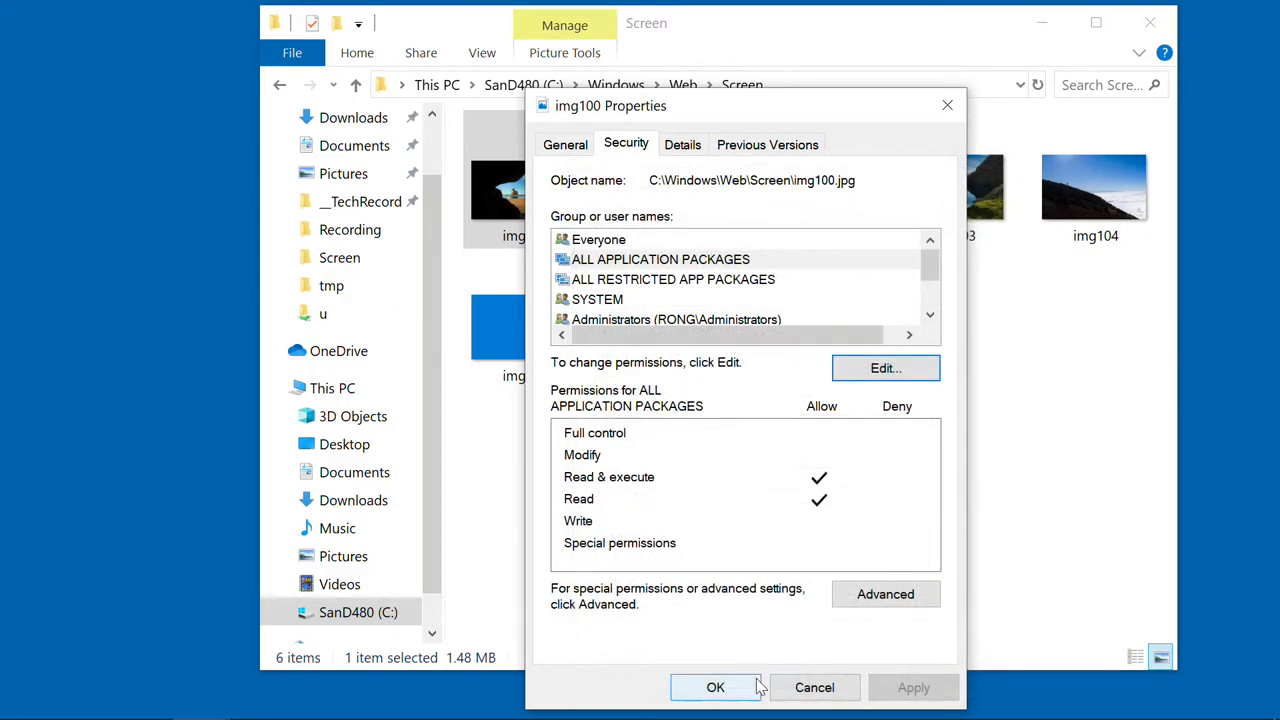
{"action": "left_click", "coordinate": [715, 687]}
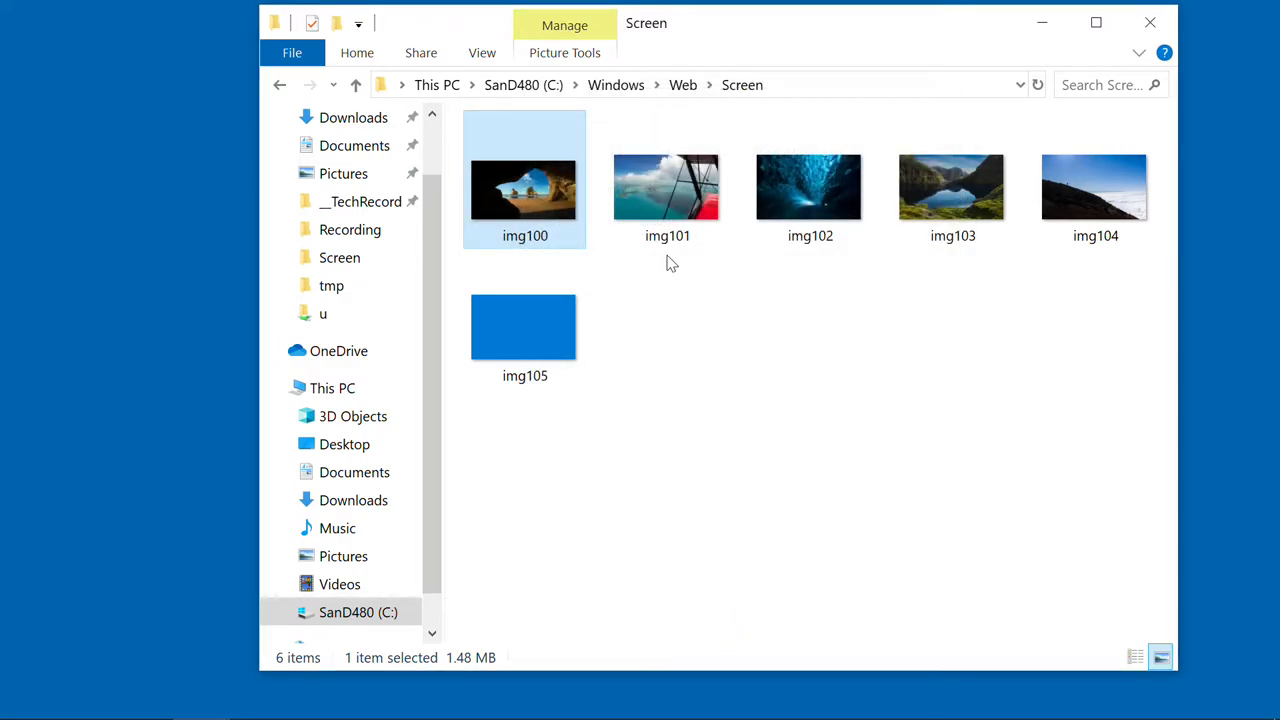
{"action": "mouse_move", "coordinate": [592, 268]}
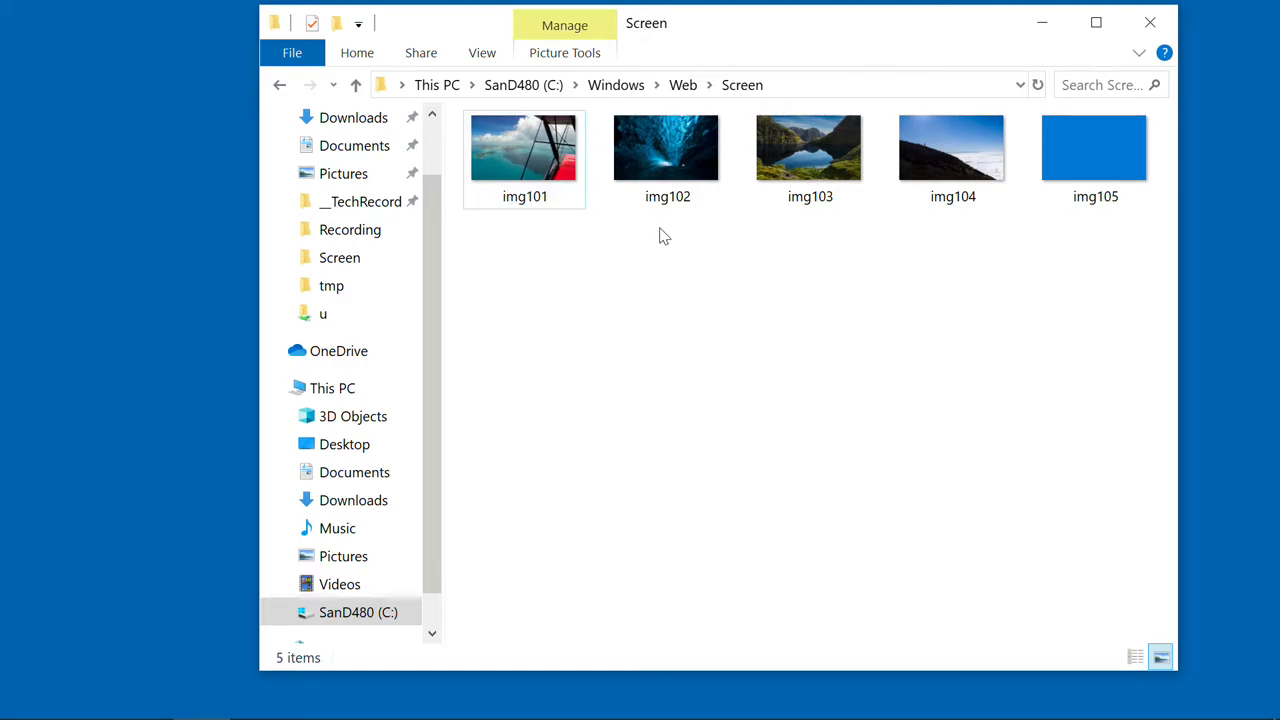
{"action": "mouse_move", "coordinate": [597, 294]}
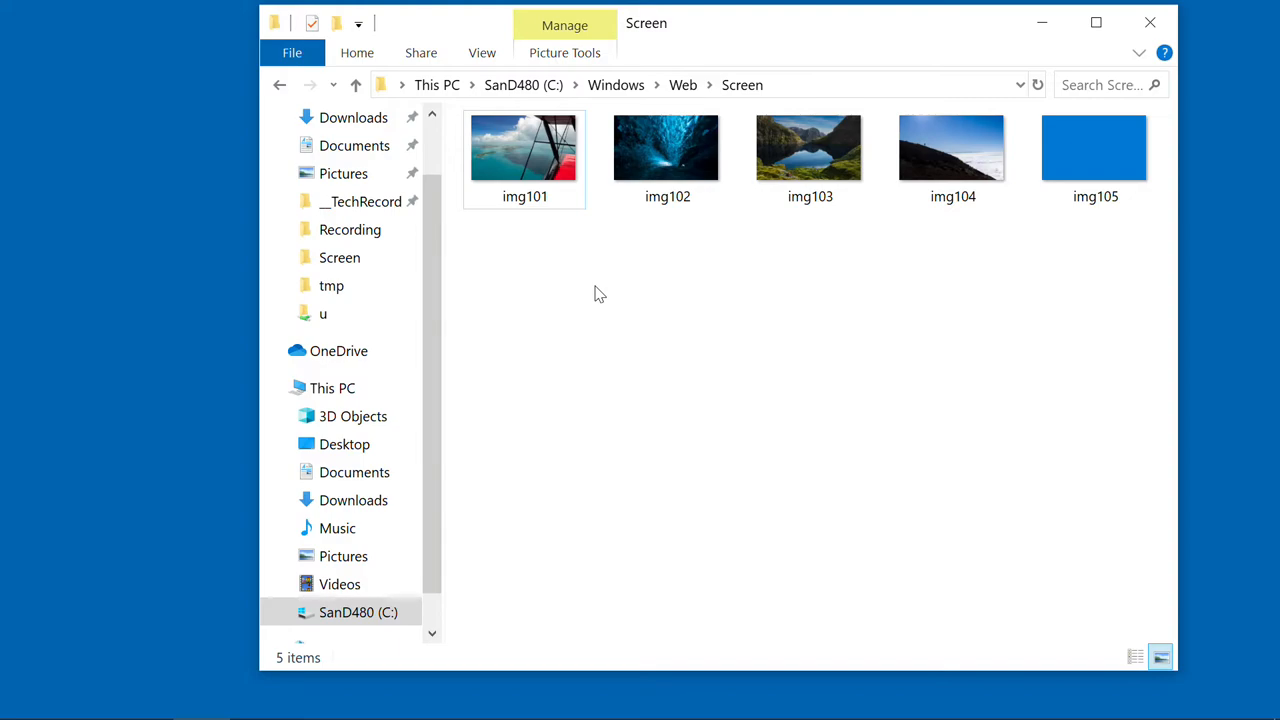
- Delete img100 from the Screen folder
{"action": "left_click", "coordinate": [810, 148]}
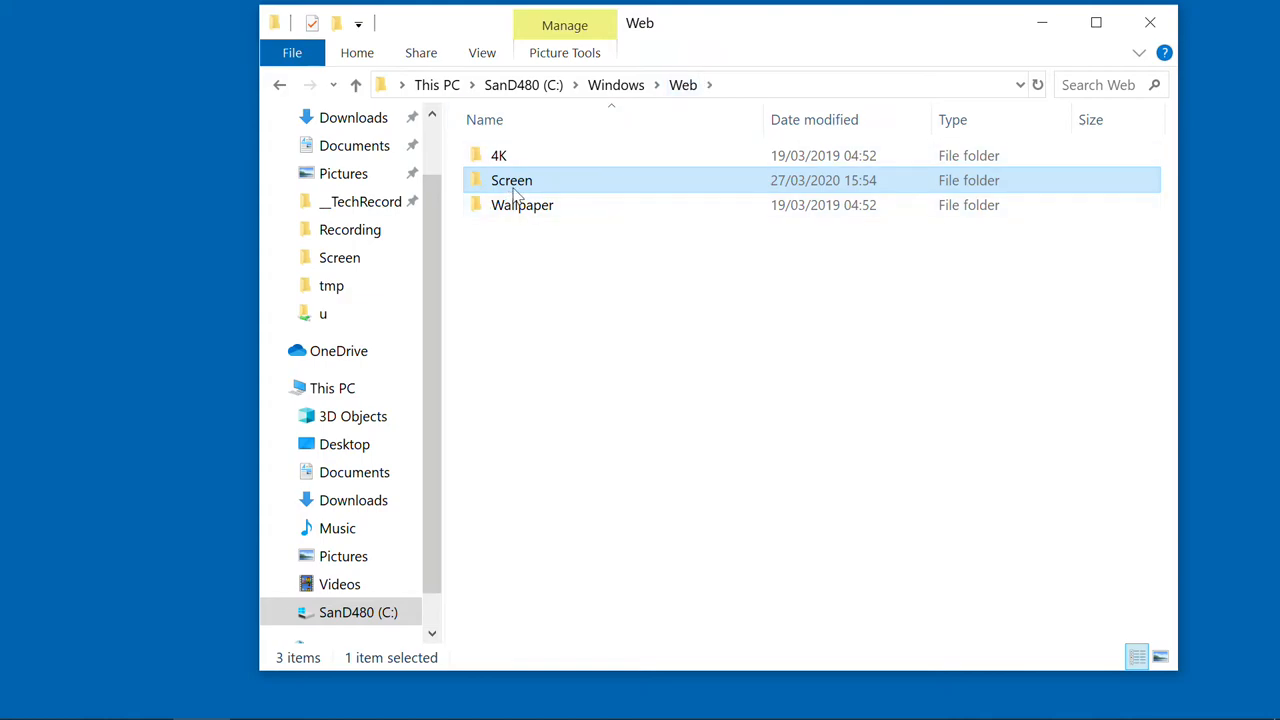
- Show the Screen folder's Properties on the Security tab
{"action": "right_click", "coordinate": [511, 180]}
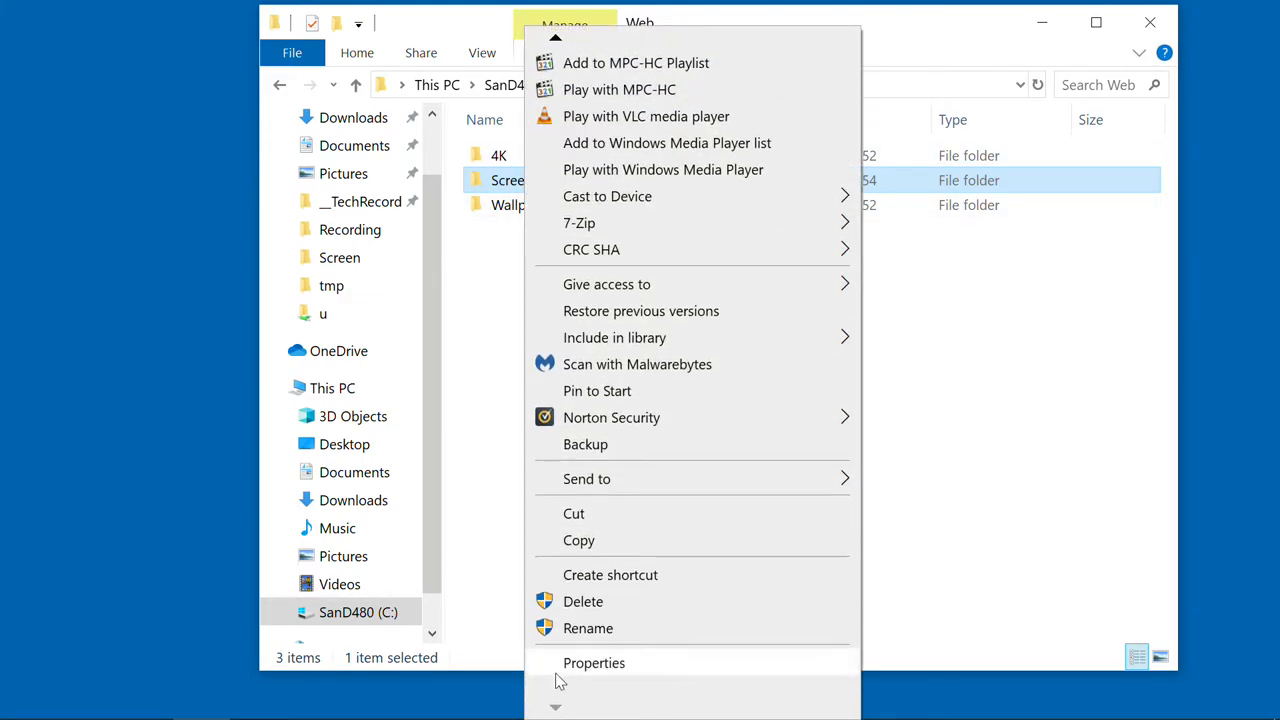
{"action": "left_click", "coordinate": [594, 663]}
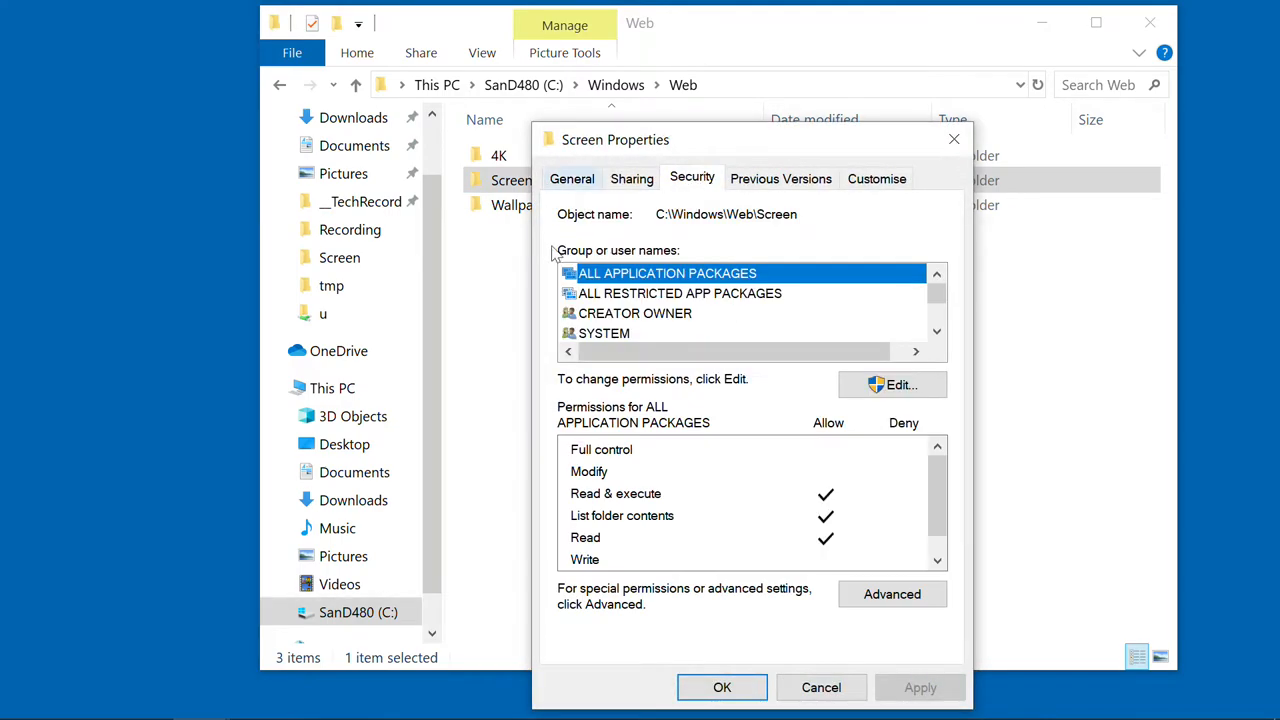
{"action": "left_click", "coordinate": [891, 384]}
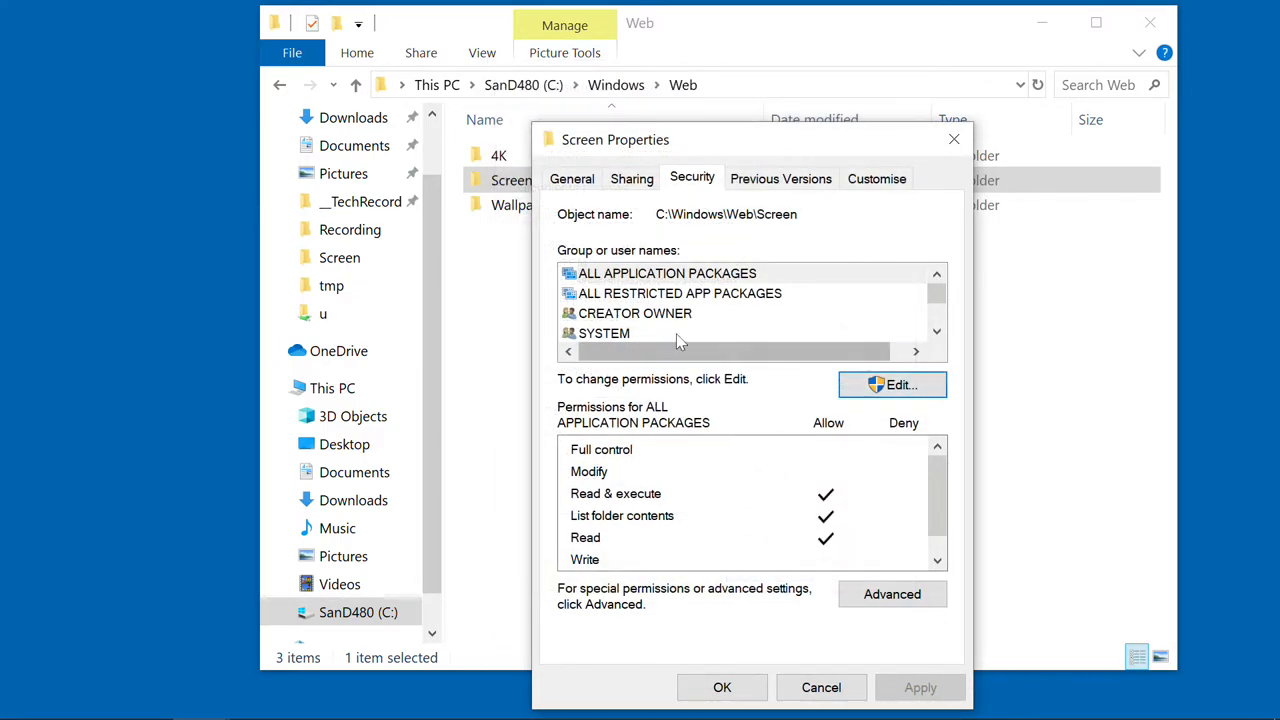
- Change the Screen folder's owner to Everyone, replacing the owner on all subcontainers
{"action": "left_click", "coordinate": [891, 593]}
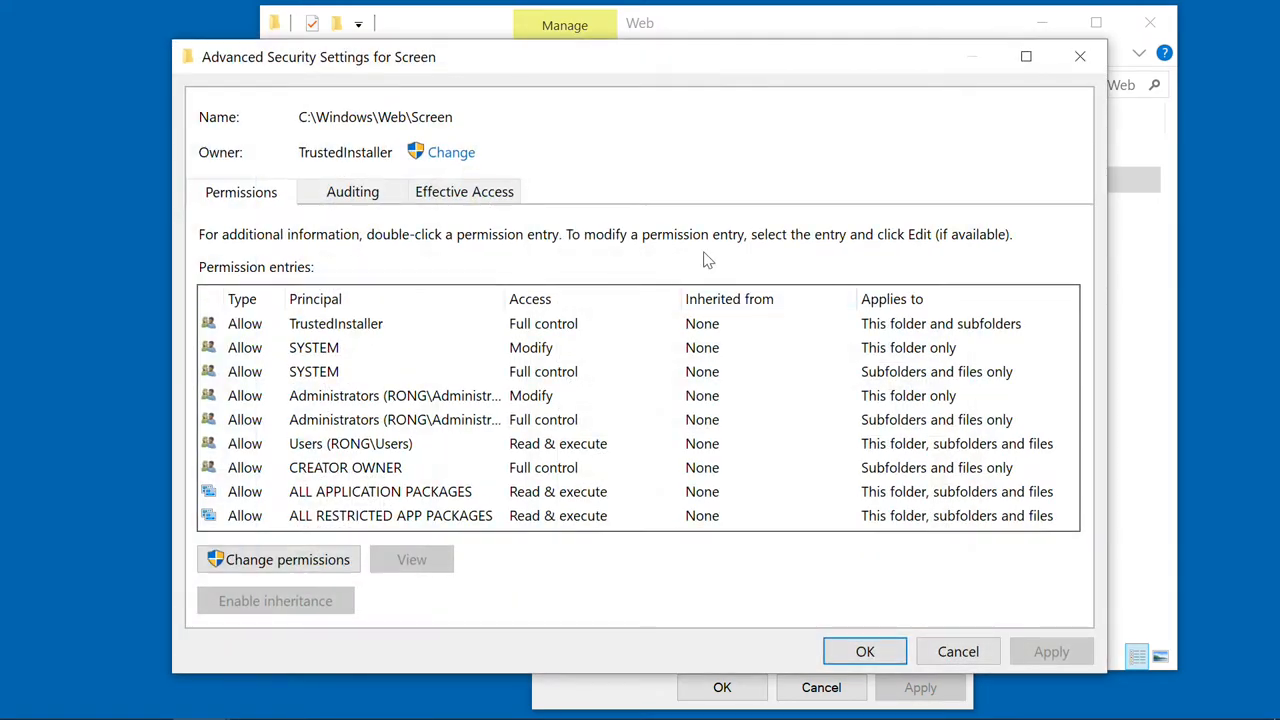
{"action": "left_click", "coordinate": [451, 152]}
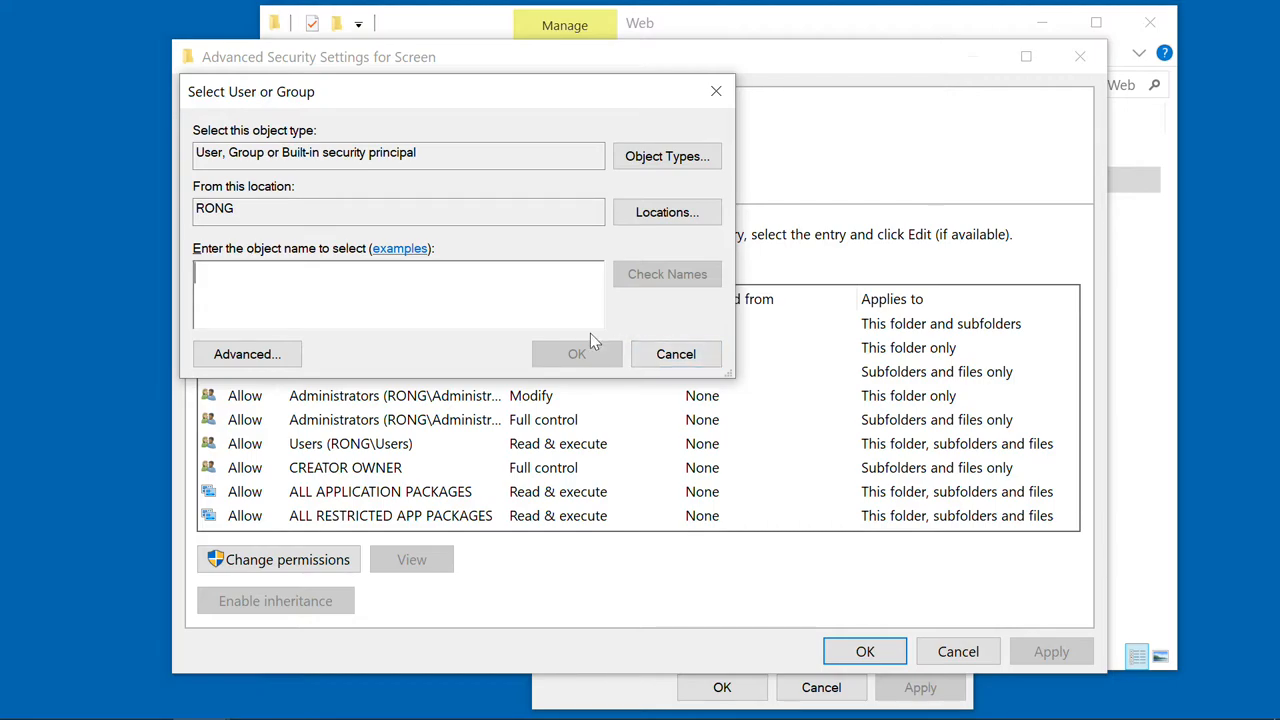
{"action": "type", "text": "everyone"}
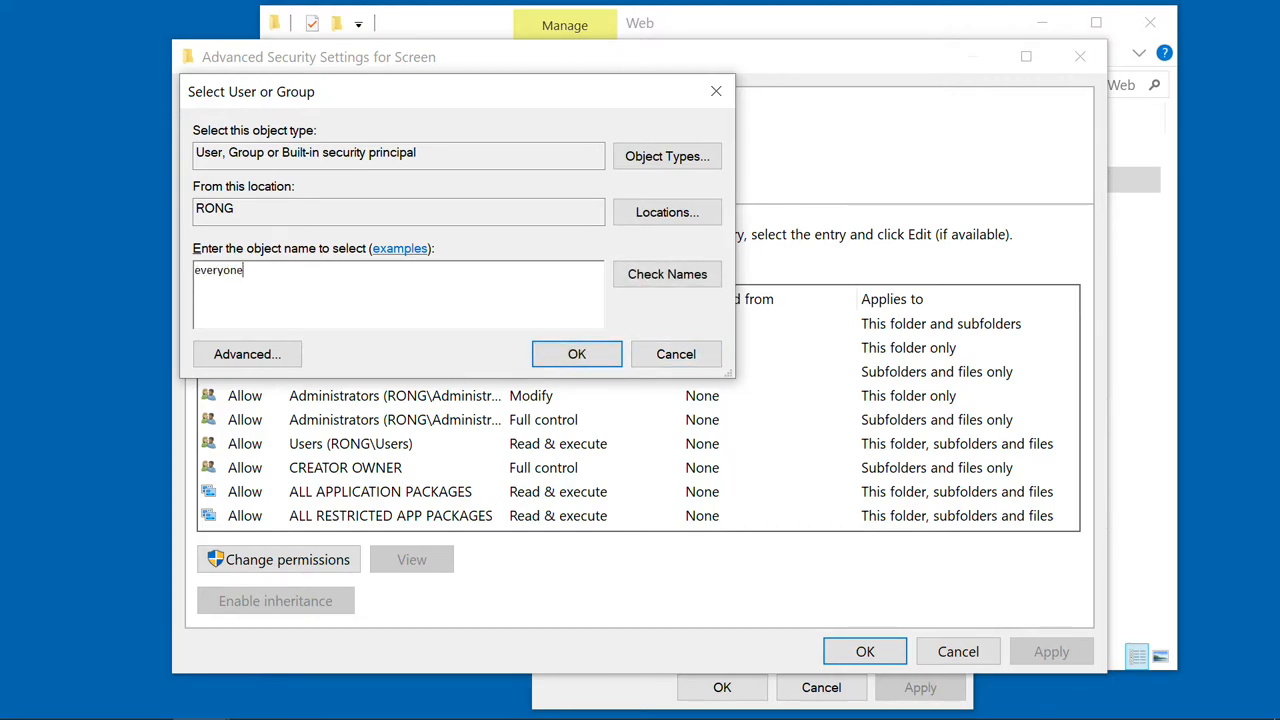
{"action": "left_click", "coordinate": [576, 353]}
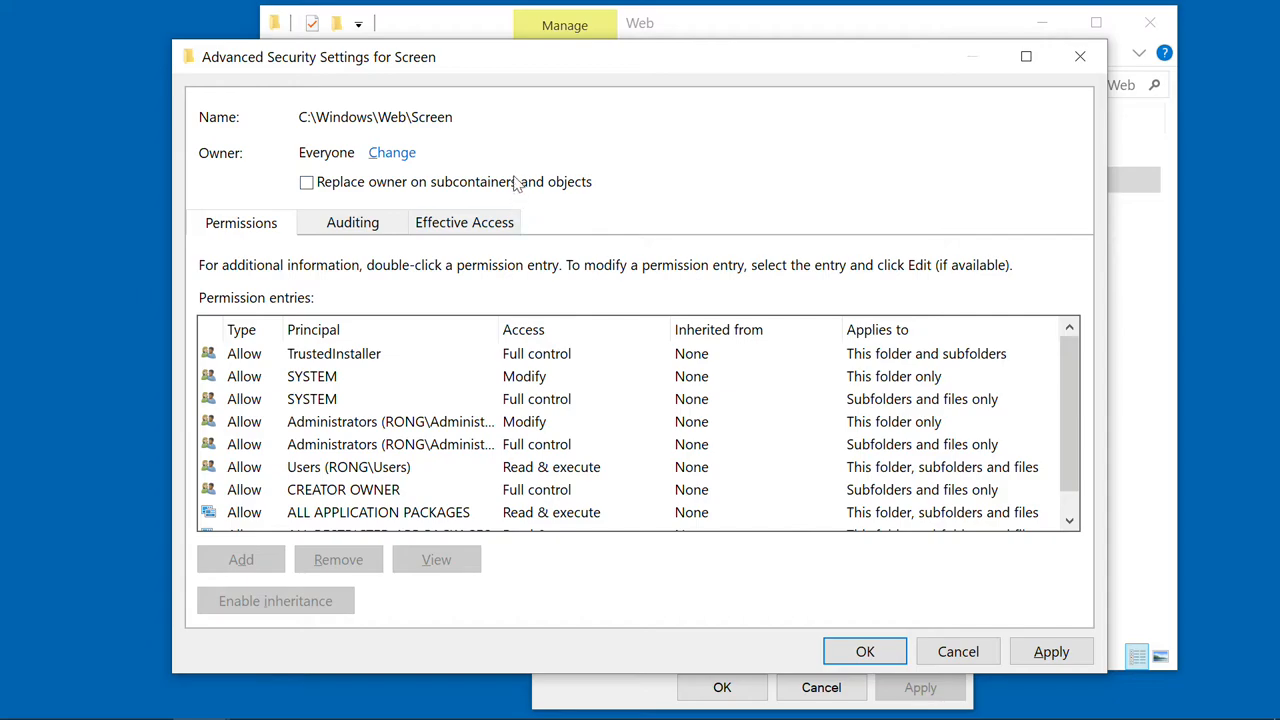
{"action": "left_click", "coordinate": [307, 181]}
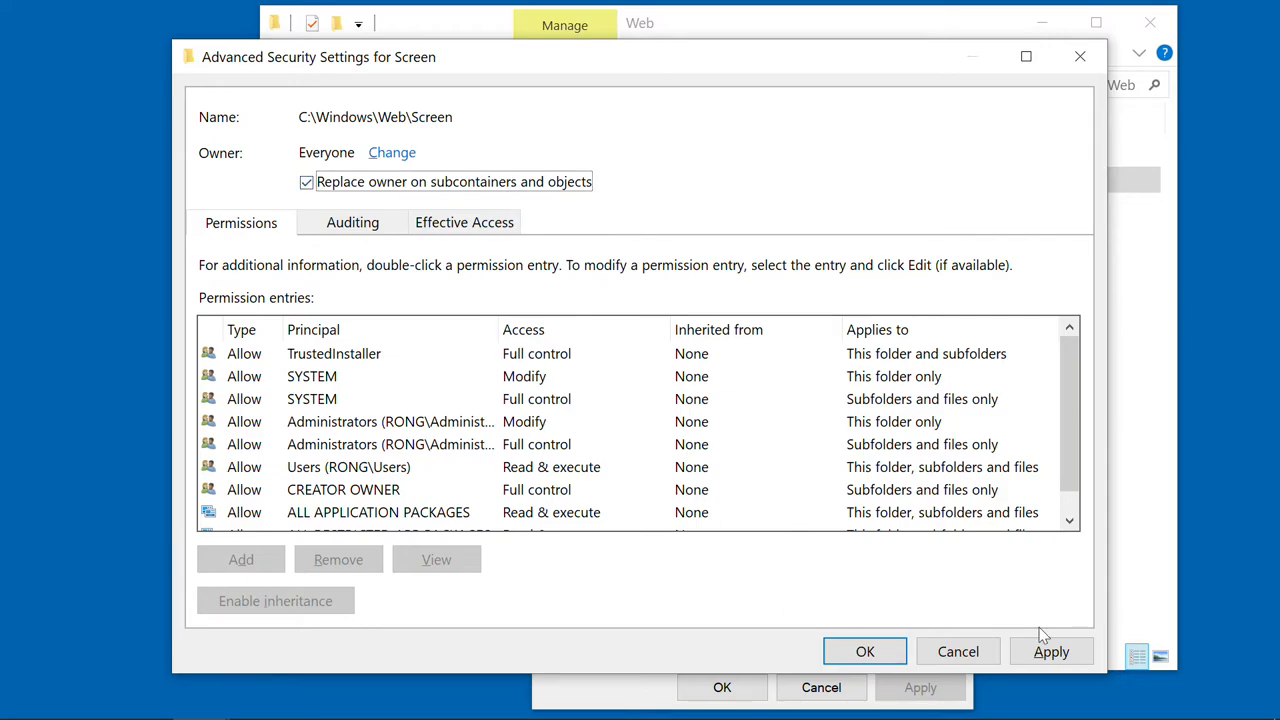
{"action": "left_click", "coordinate": [1051, 651]}
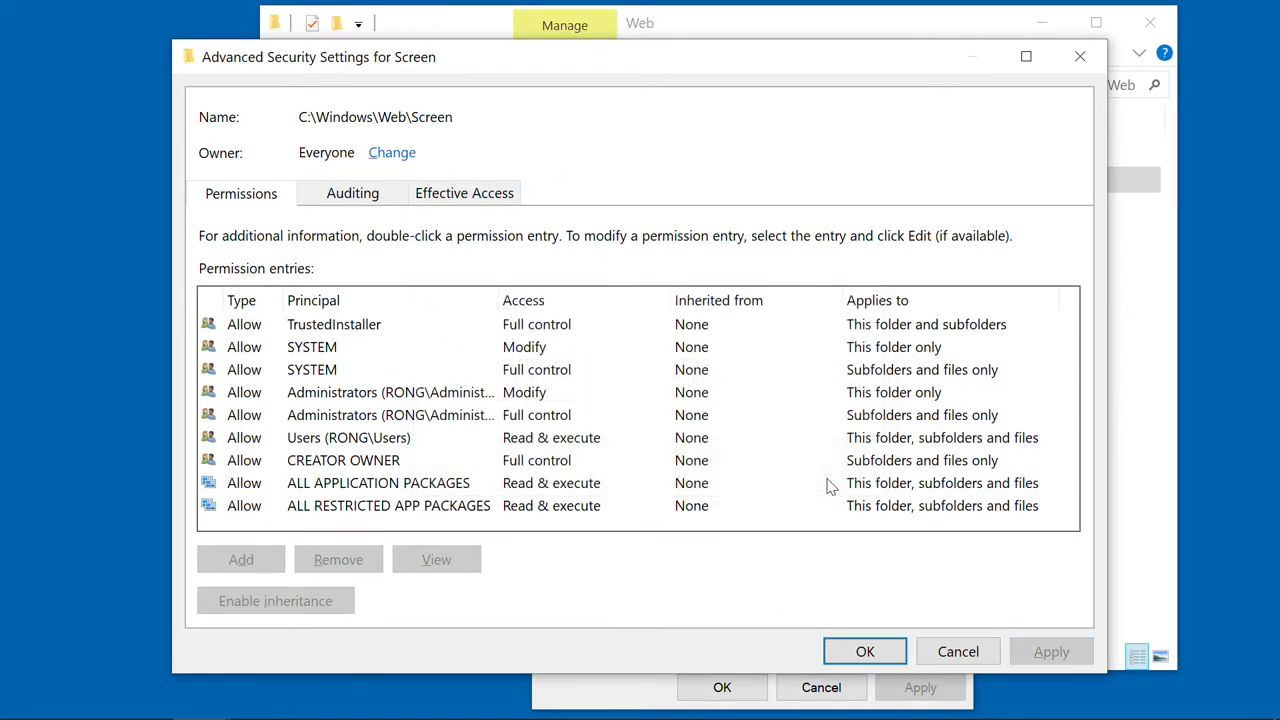
{"action": "left_click", "coordinate": [864, 651]}
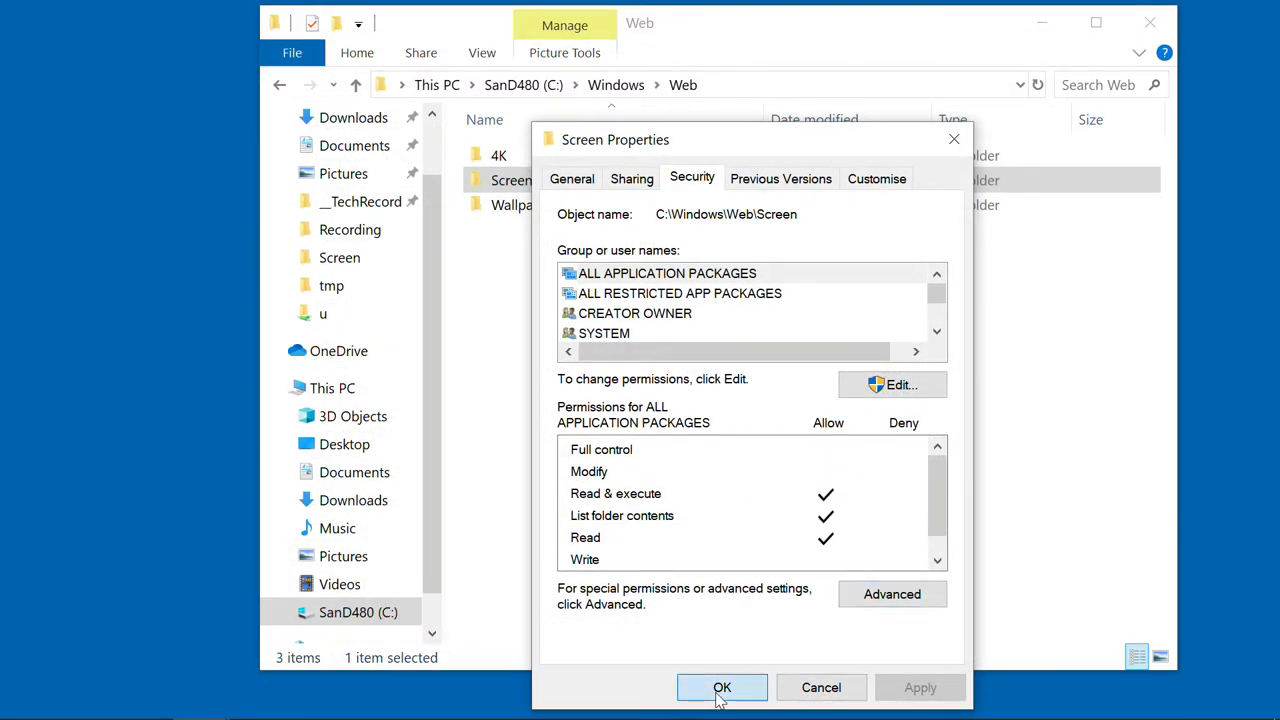
- Grant Everyone Full control in the Screen folder's permissions, accepting the security warning
{"action": "left_click", "coordinate": [722, 687]}
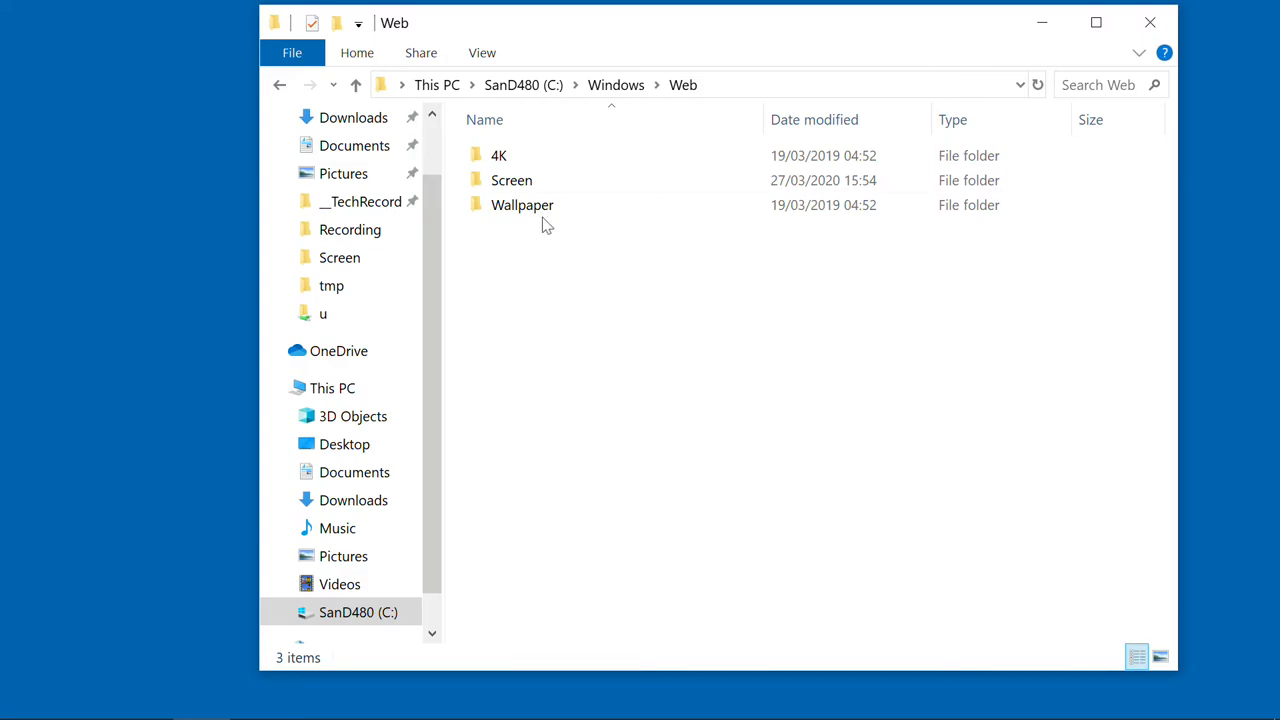
{"action": "right_click", "coordinate": [511, 180]}
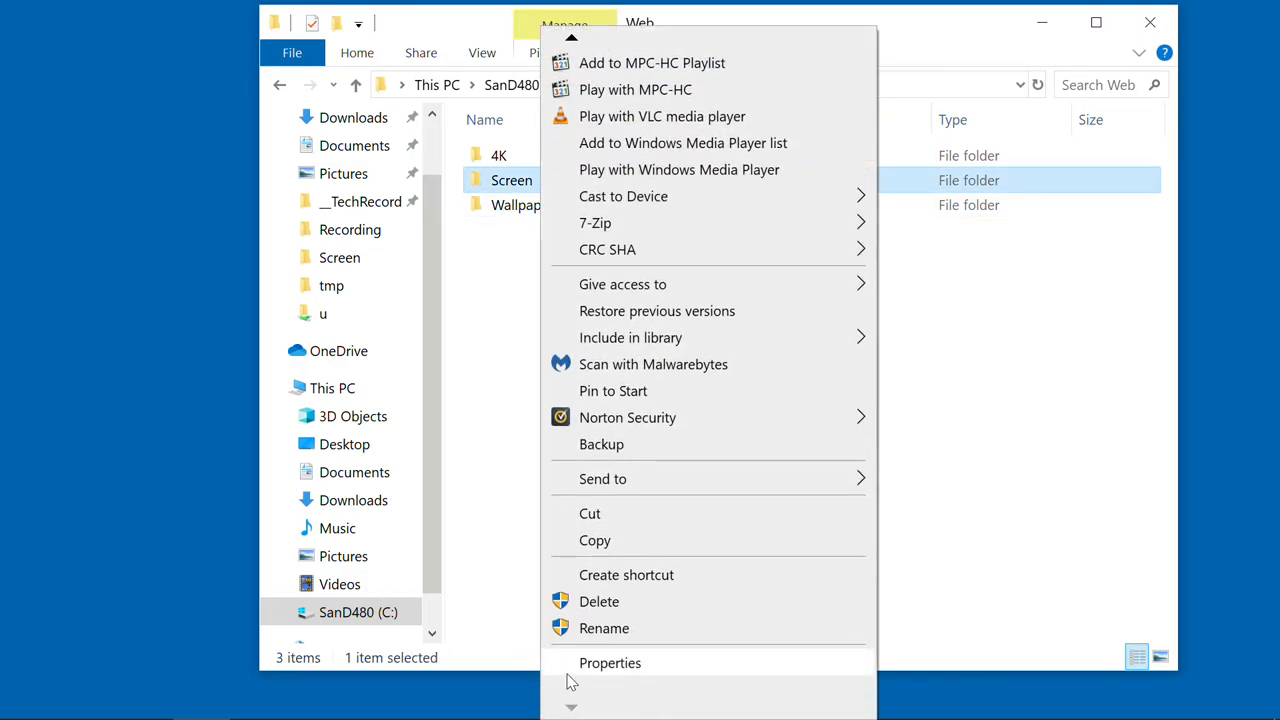
{"action": "left_click", "coordinate": [610, 663]}
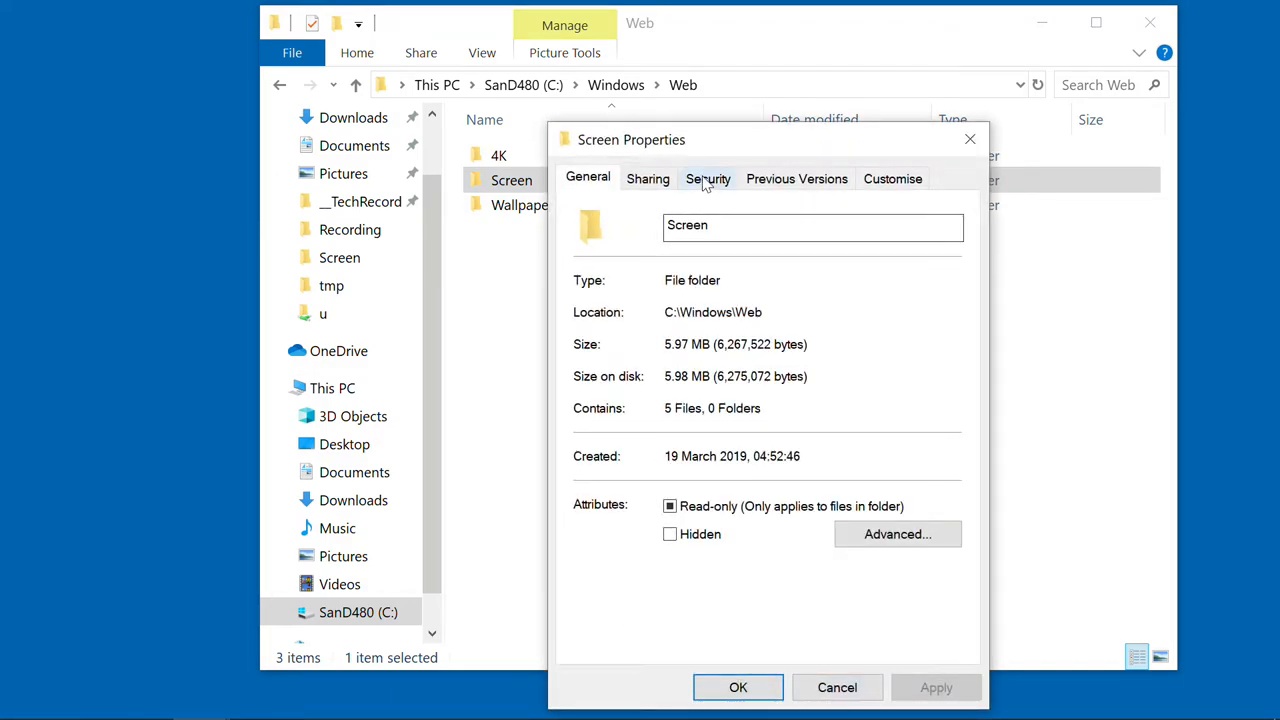
{"action": "left_click", "coordinate": [708, 178]}
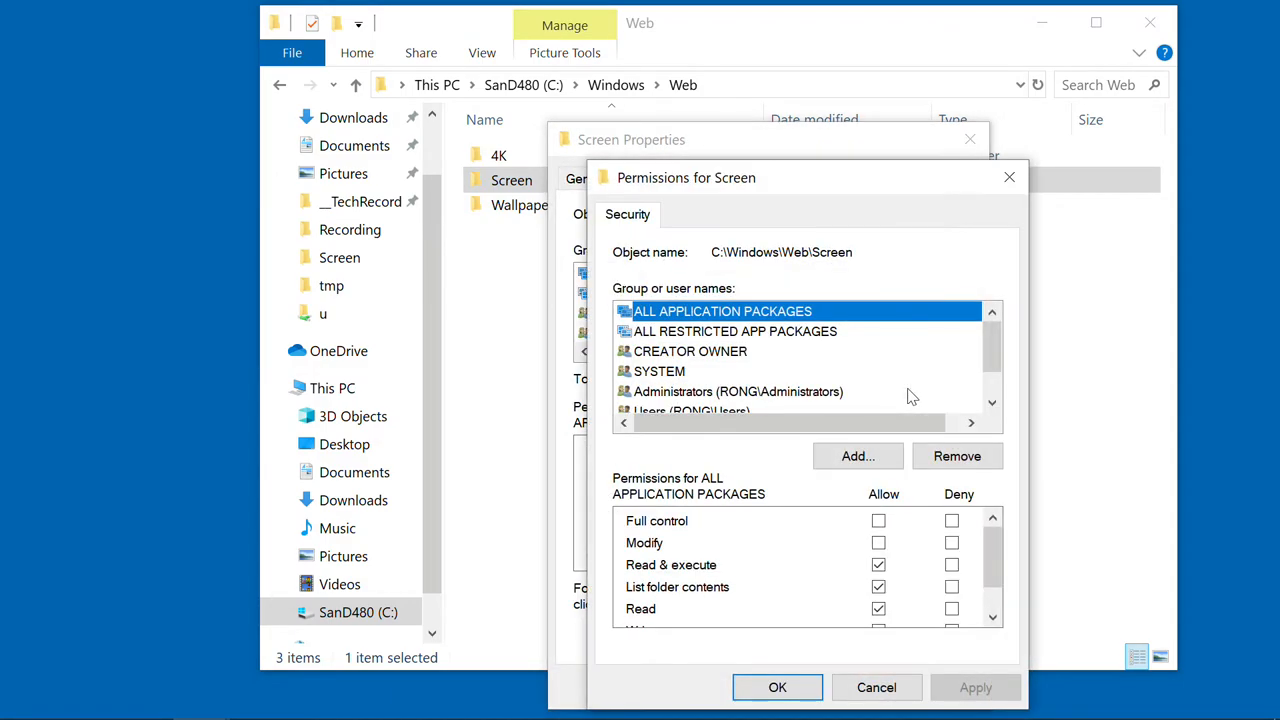
{"action": "left_click", "coordinate": [857, 456]}
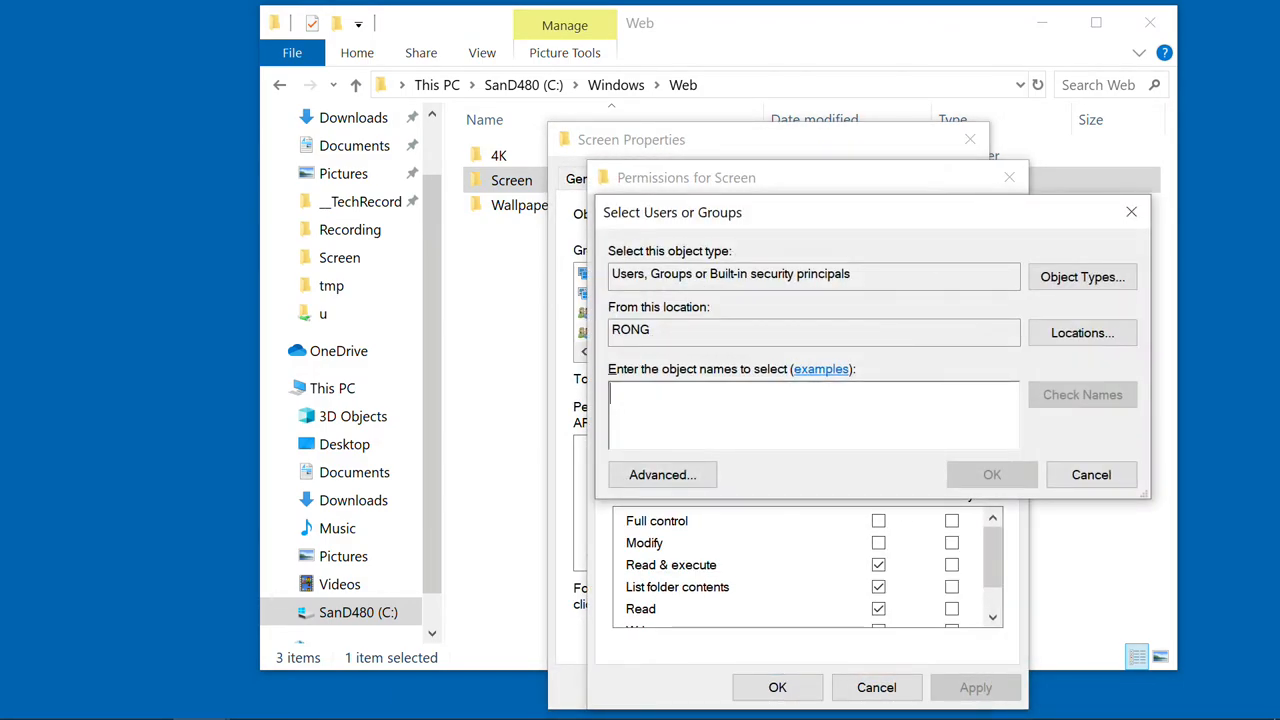
{"action": "type", "text": "every"}
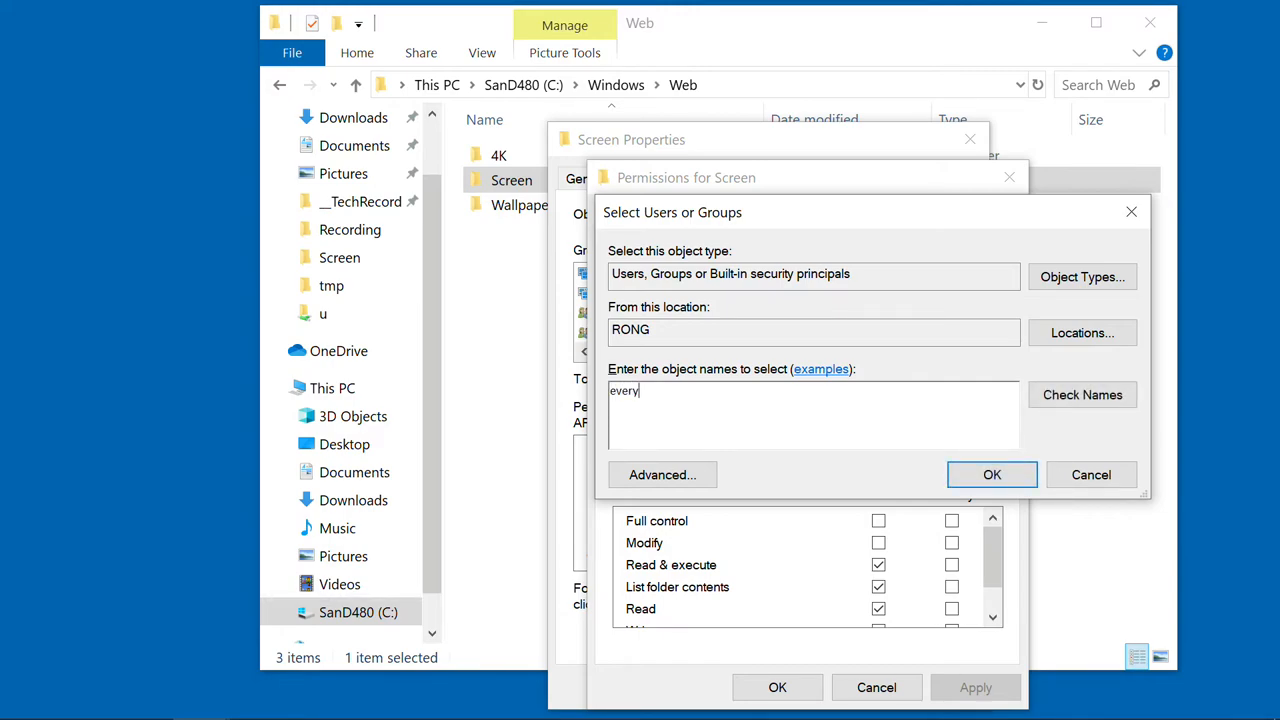
{"action": "left_click", "coordinate": [991, 474]}
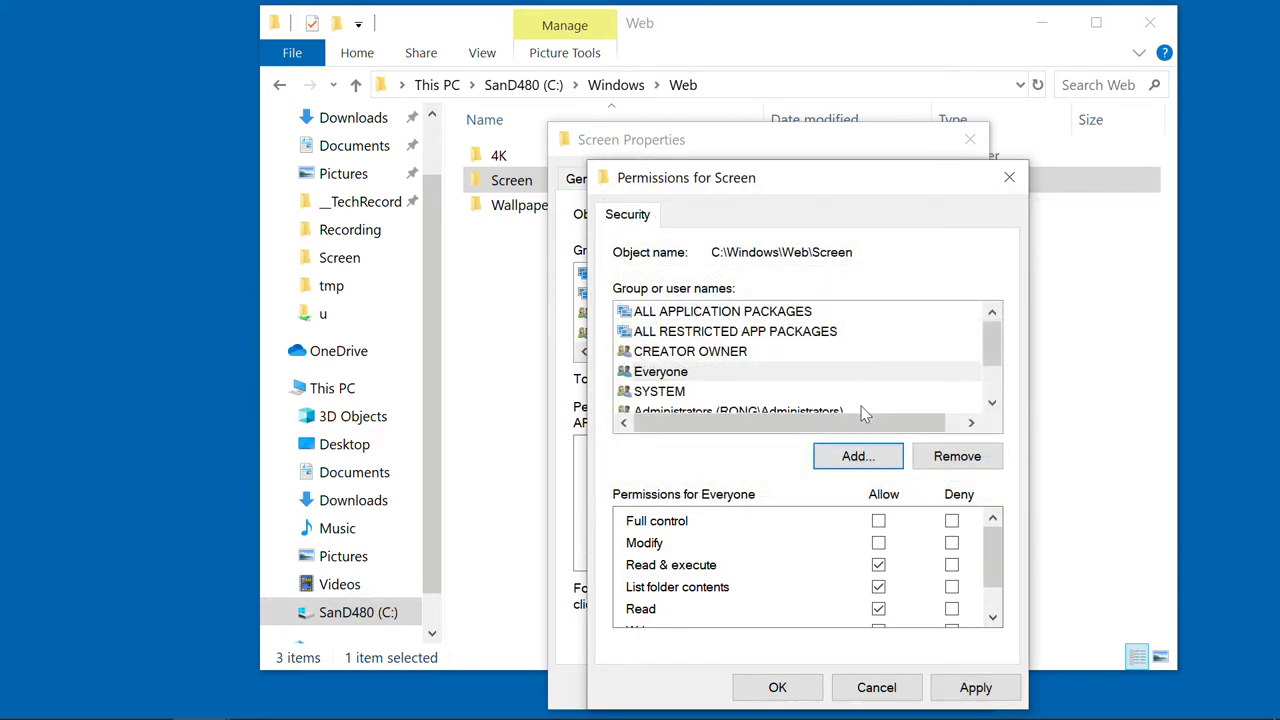
{"action": "left_click", "coordinate": [878, 520]}
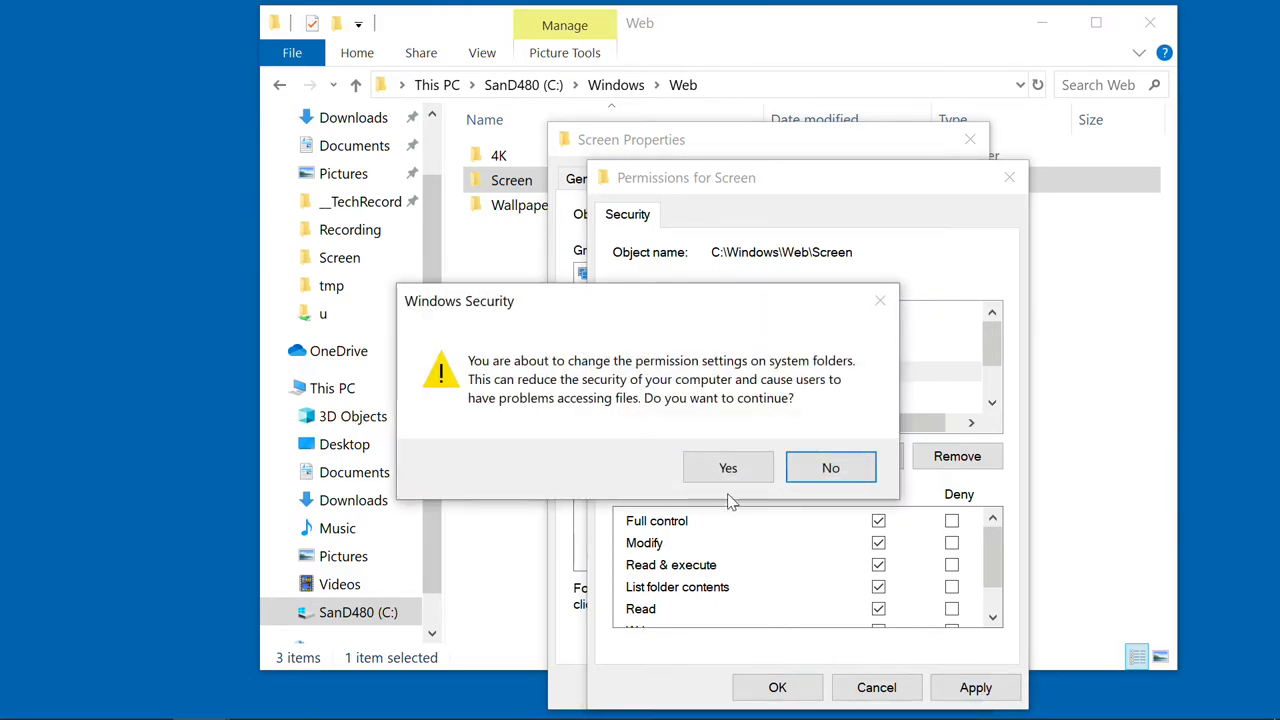
{"action": "left_click", "coordinate": [830, 467]}
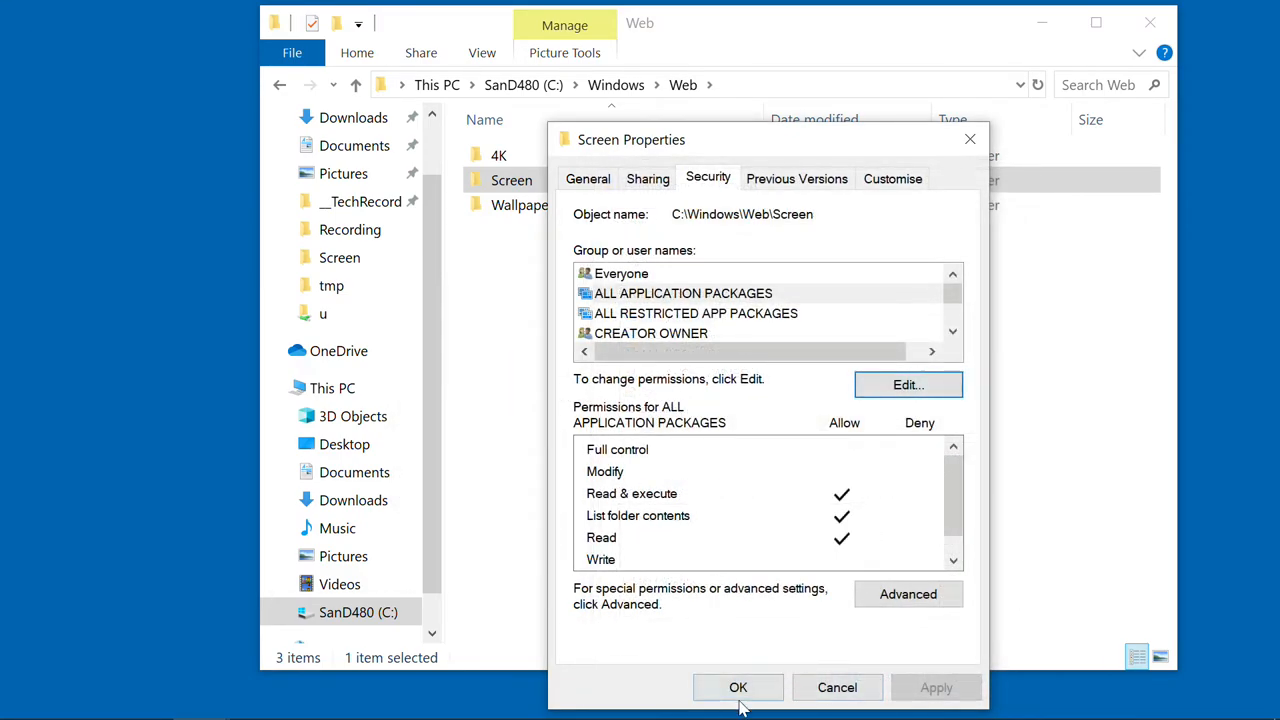
- Close the folder properties, dismiss the open-with prompt, and delete img103
{"action": "left_click", "coordinate": [738, 687]}
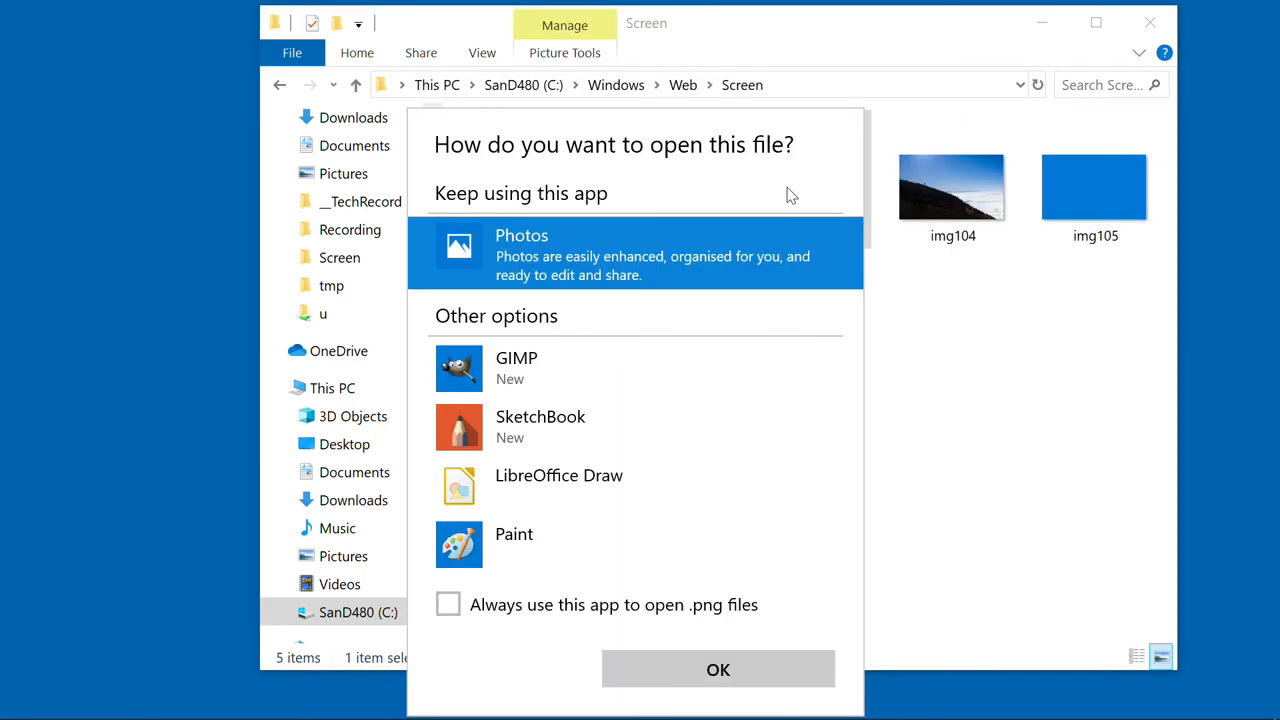
{"action": "left_click", "coordinate": [718, 669]}
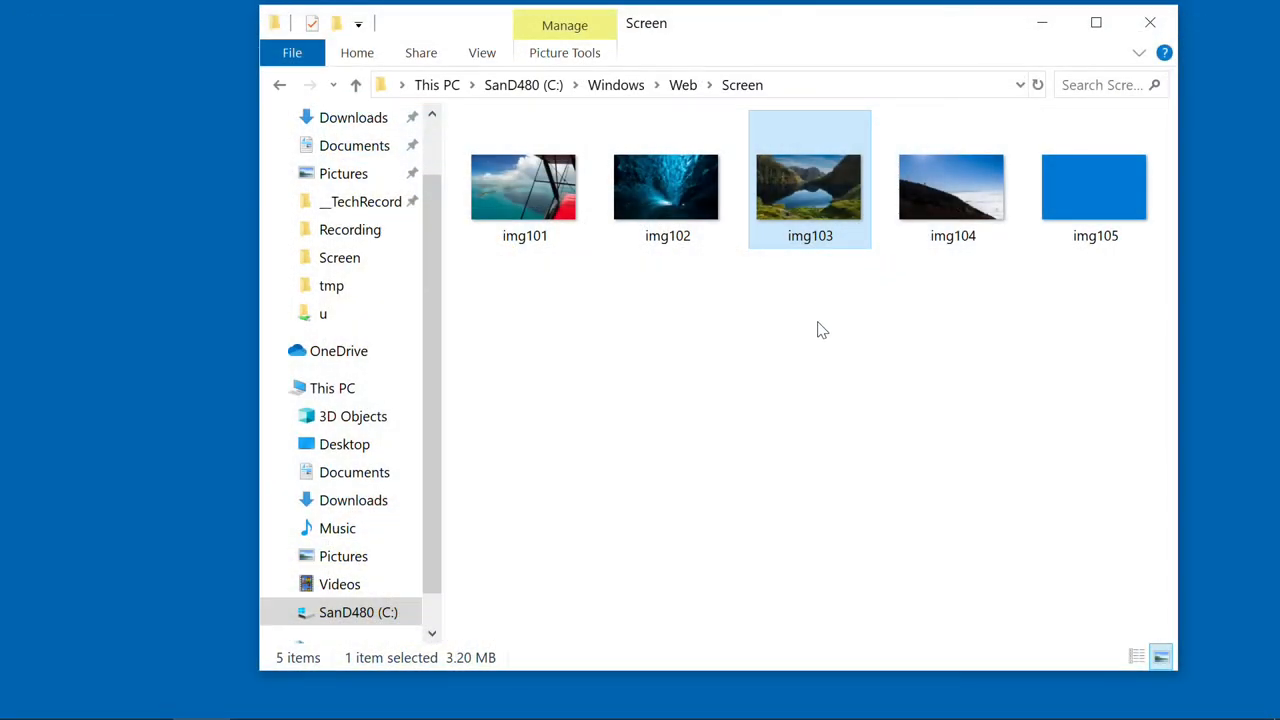
{"action": "key", "text": "Delete"}
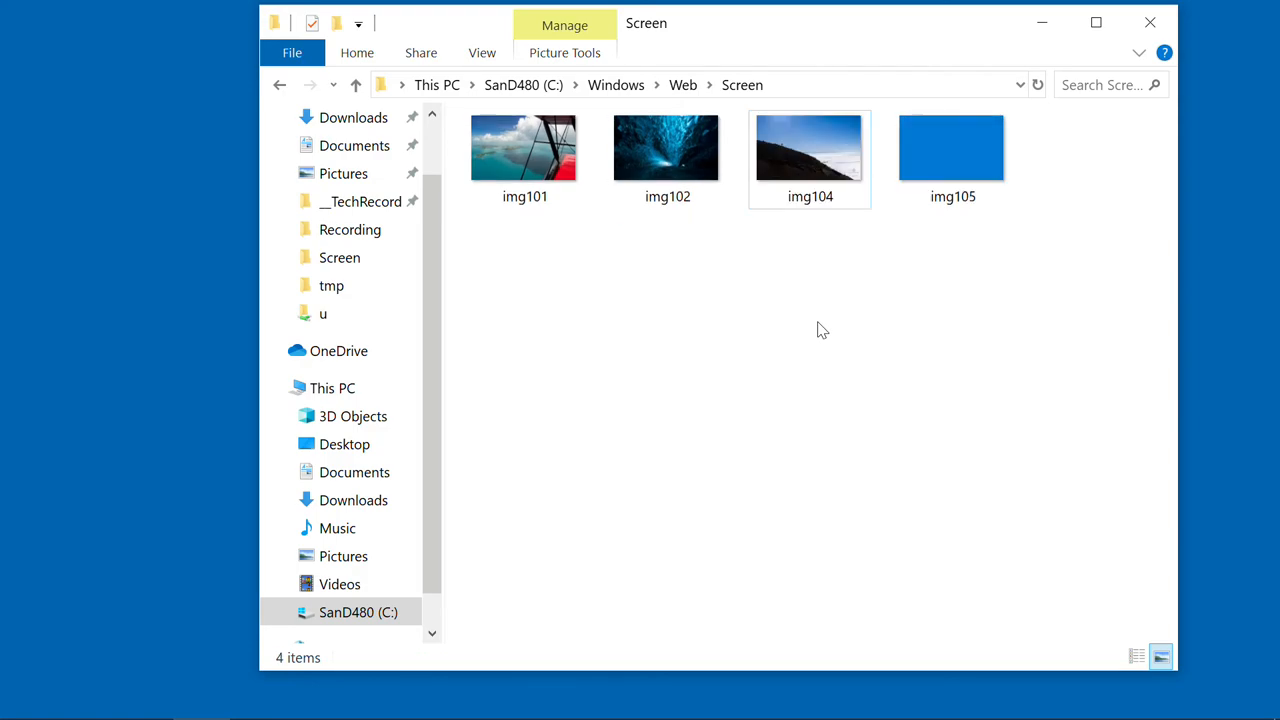
{"action": "mouse_move", "coordinate": [461, 175]}
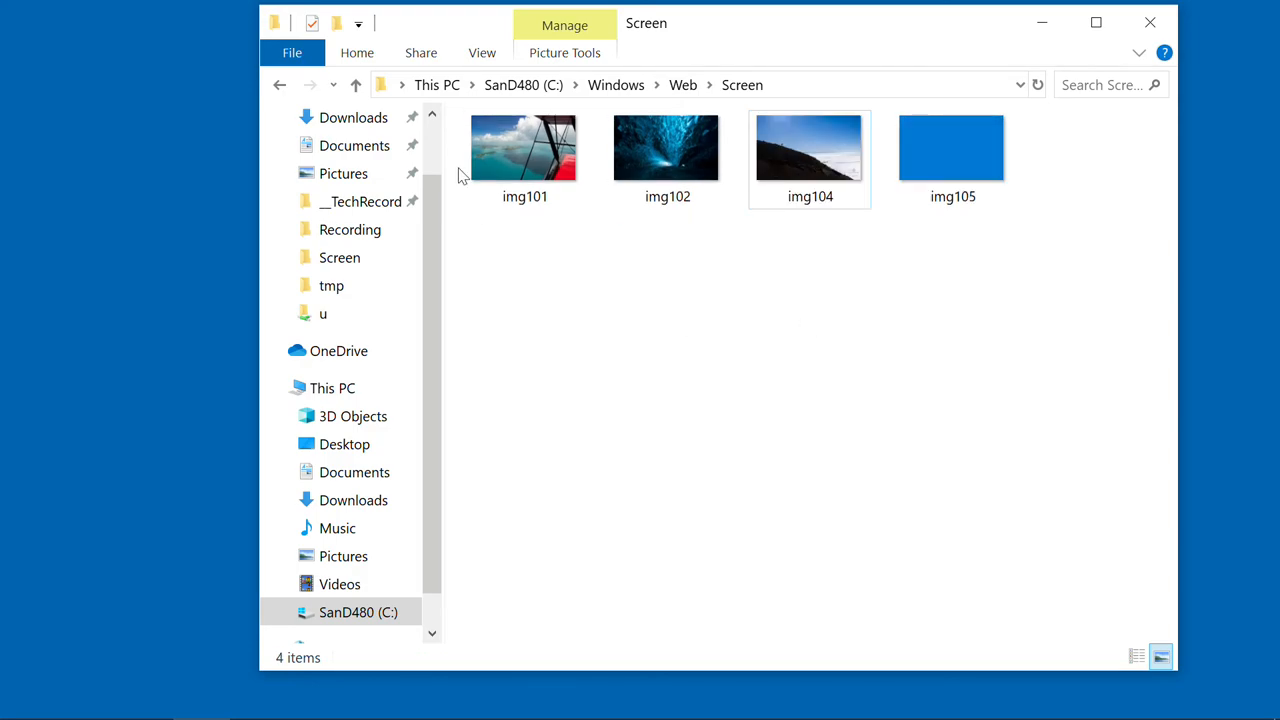
{"action": "left_click", "coordinate": [667, 150]}
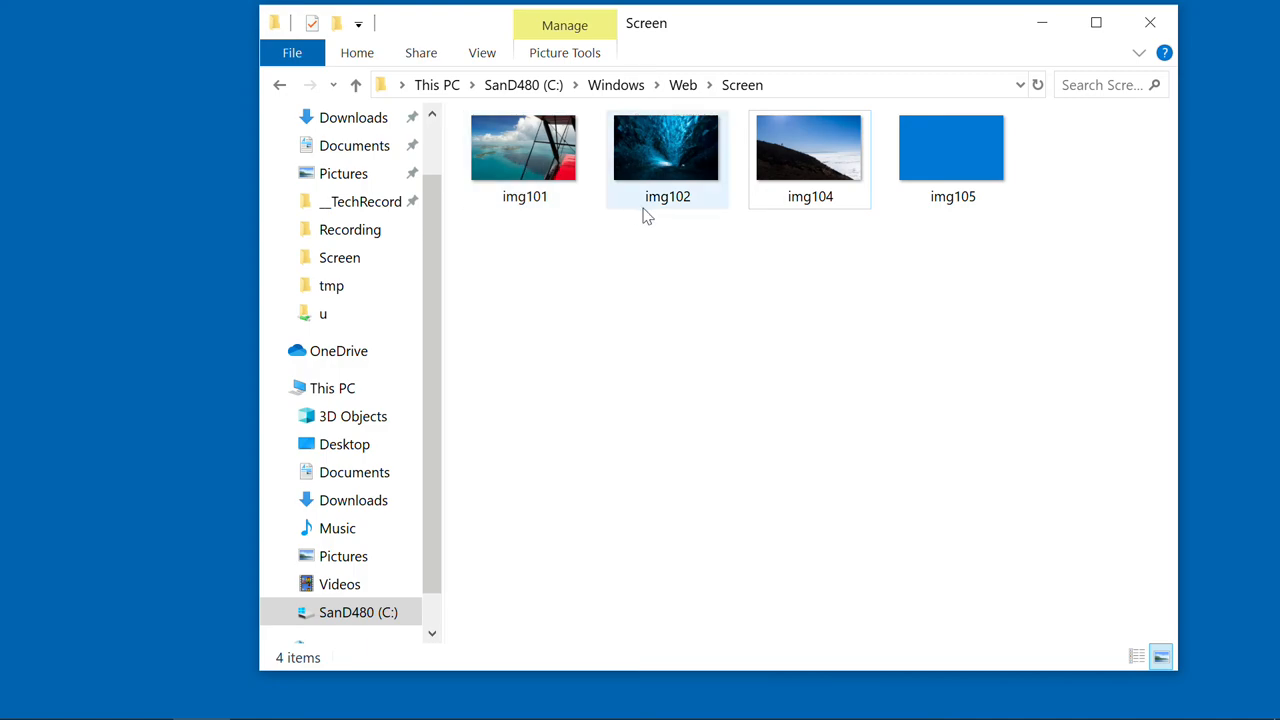
{"action": "left_click", "coordinate": [594, 308]}
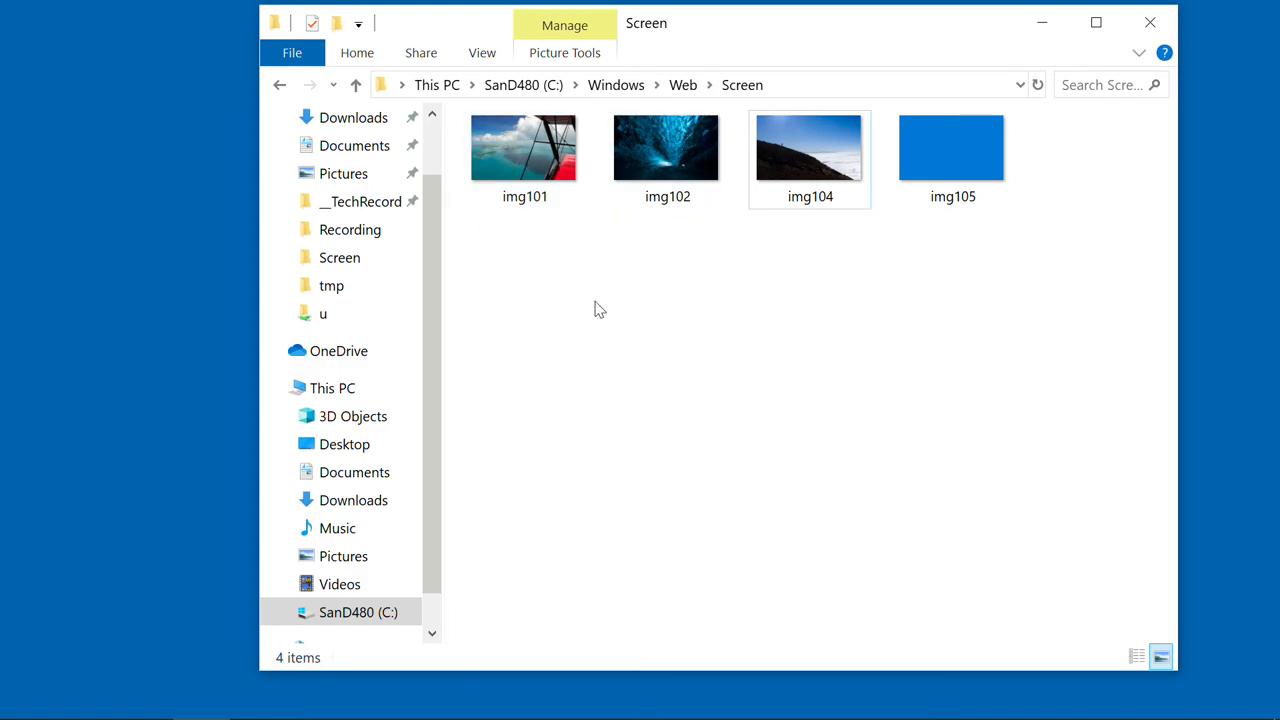
{"action": "mouse_move", "coordinate": [781, 351]}
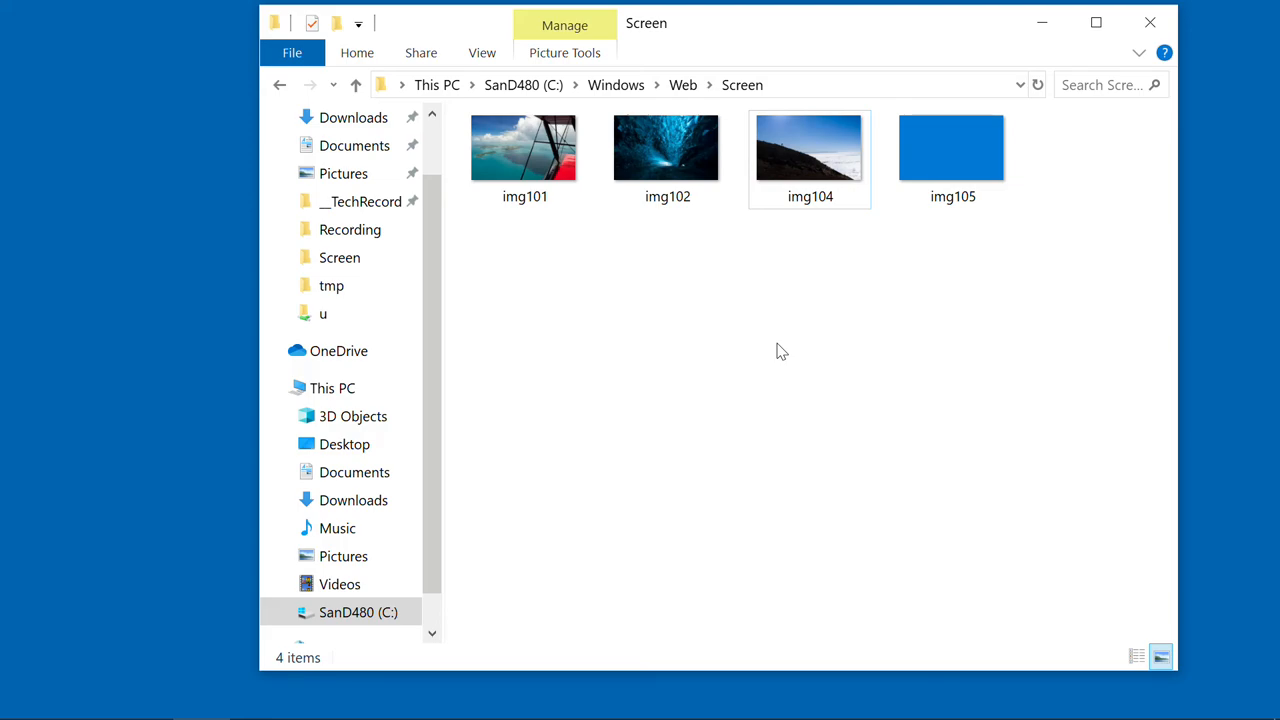
{"action": "mouse_move", "coordinate": [773, 262]}
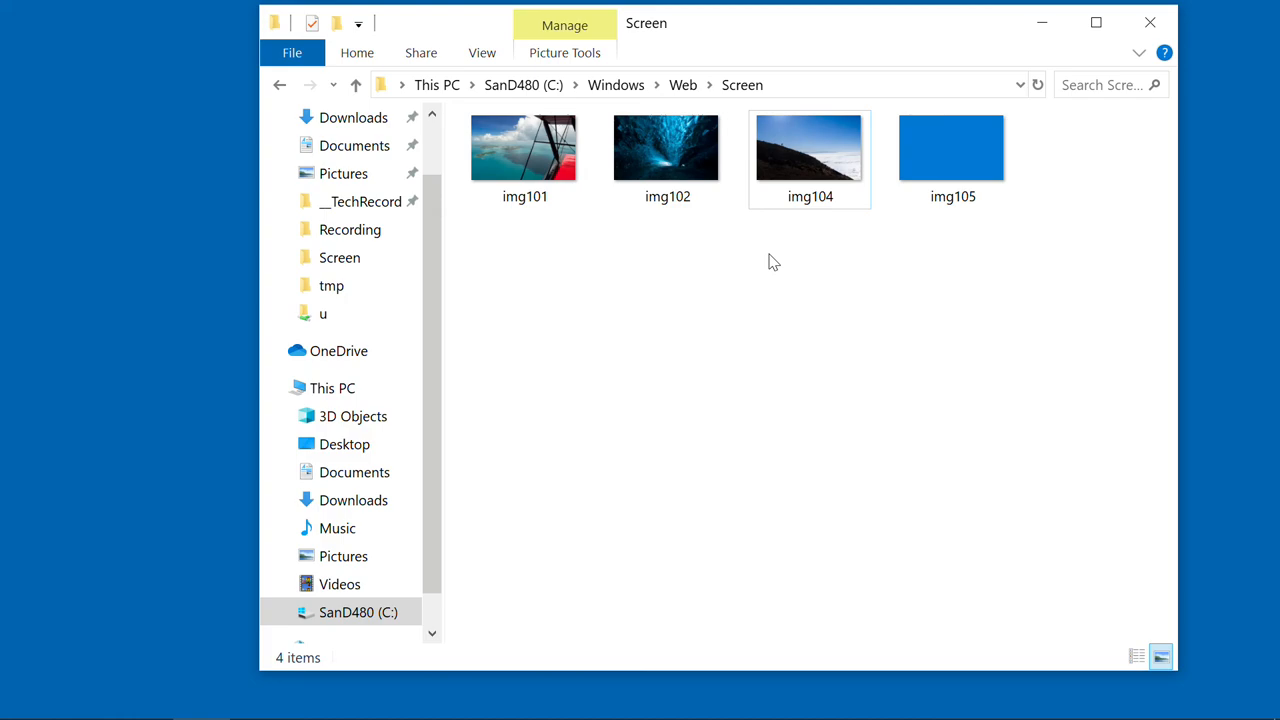